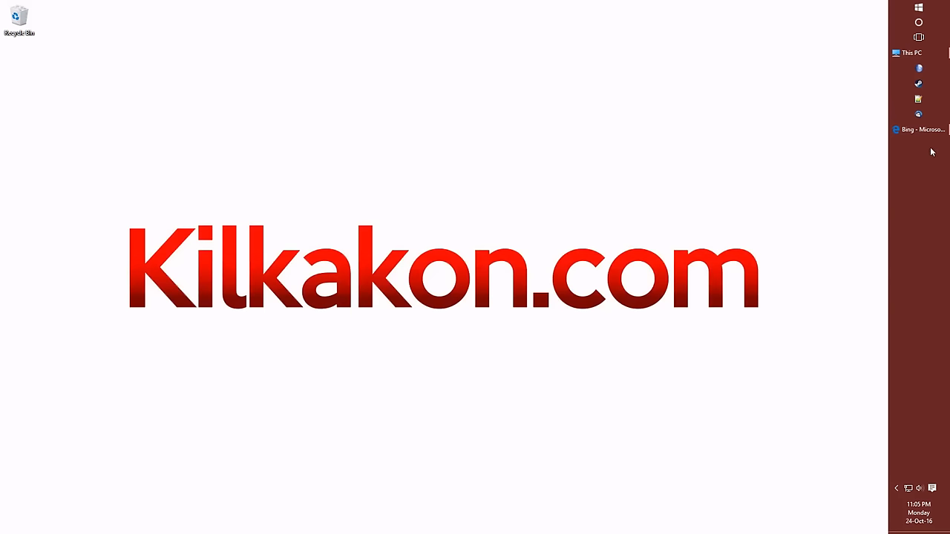
Step: Download shimejee.zip from the Shimeji Desktop Pet entry on kilkakon.com's Software page
click(920, 131)
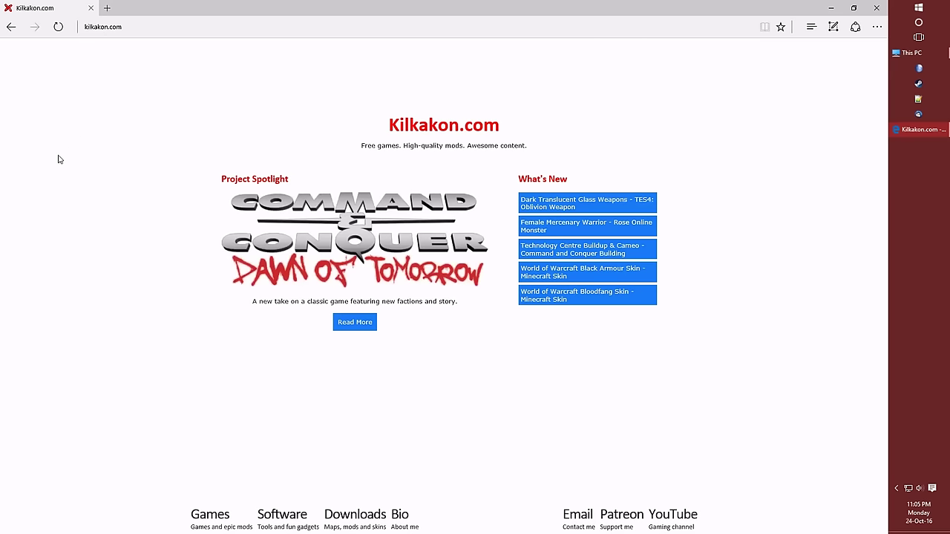
click(282, 514)
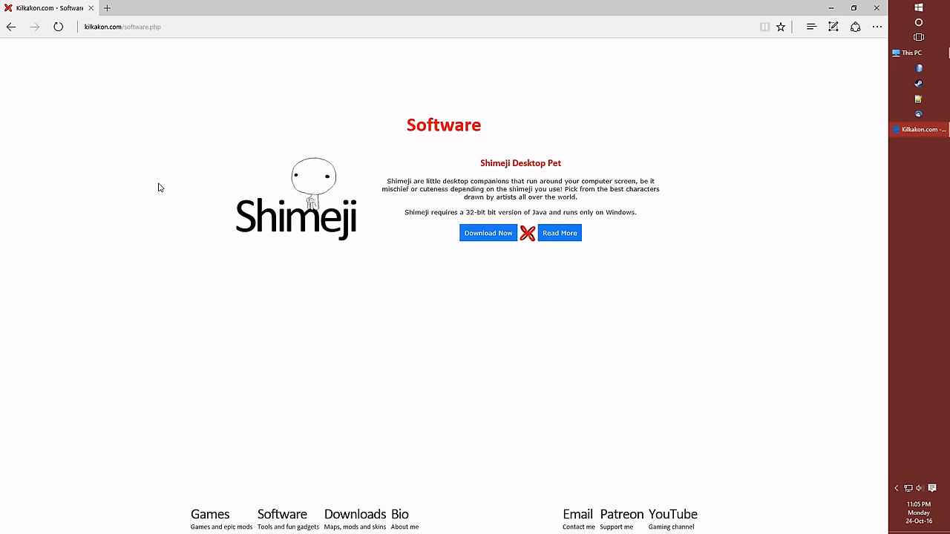
click(487, 231)
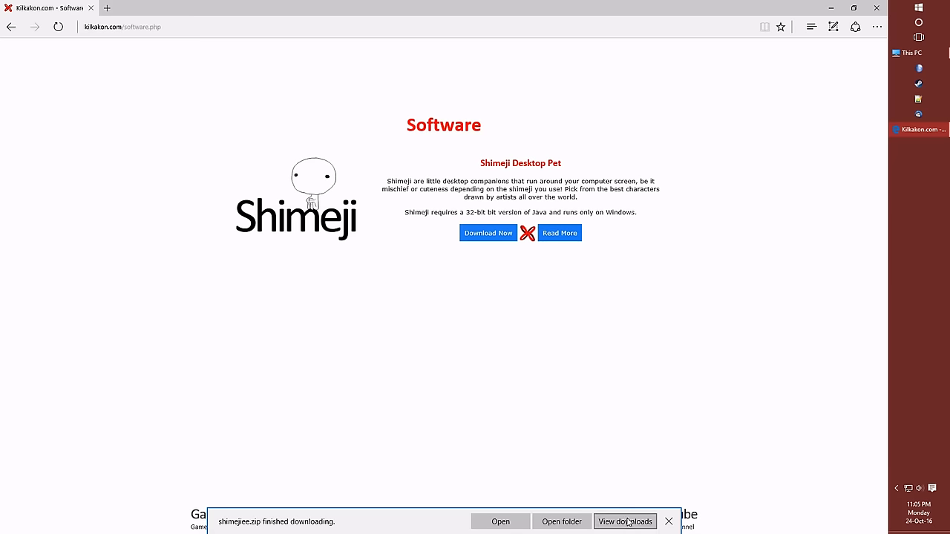
Step: Extract shimejee.zip to C:\shimejee and open the folder showing conf, img, lib and Shimeji-ee.jar
click(626, 522)
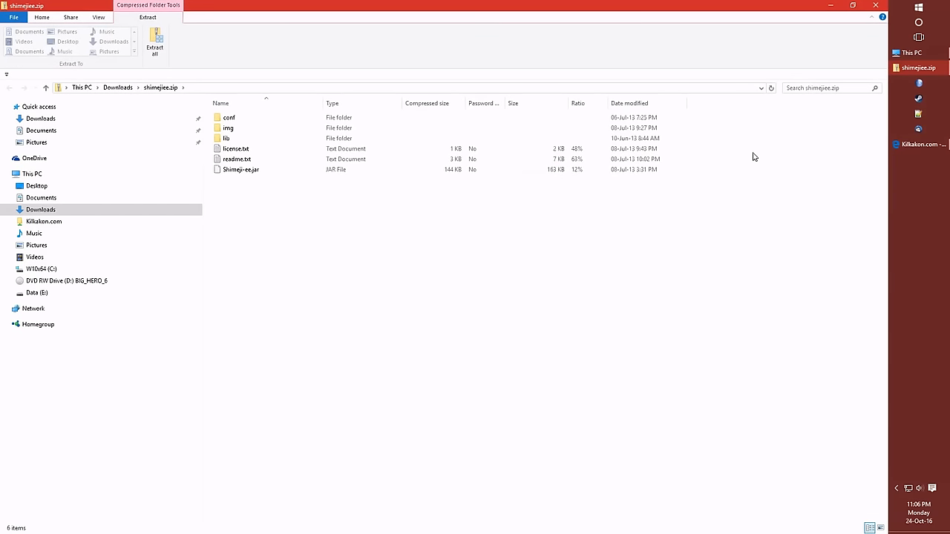
mouse_move(754, 155)
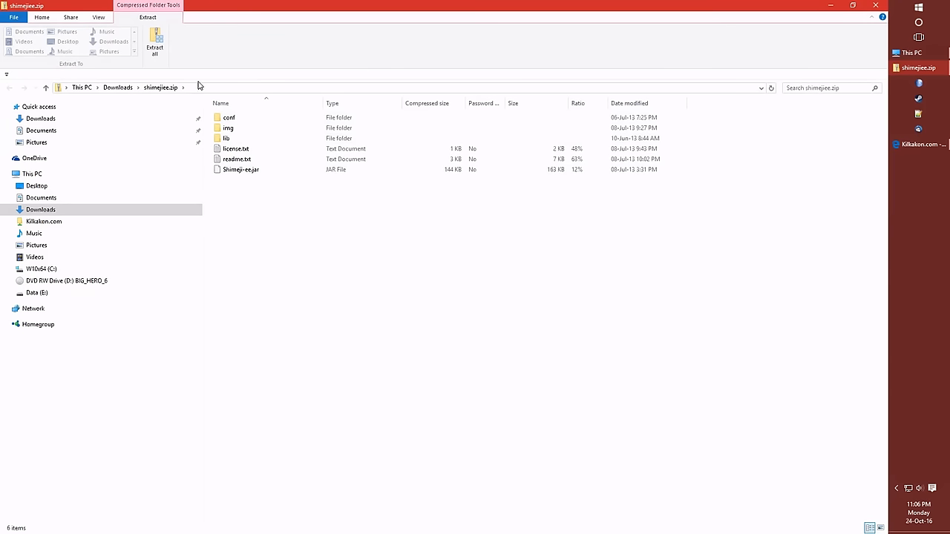
mouse_move(155, 42)
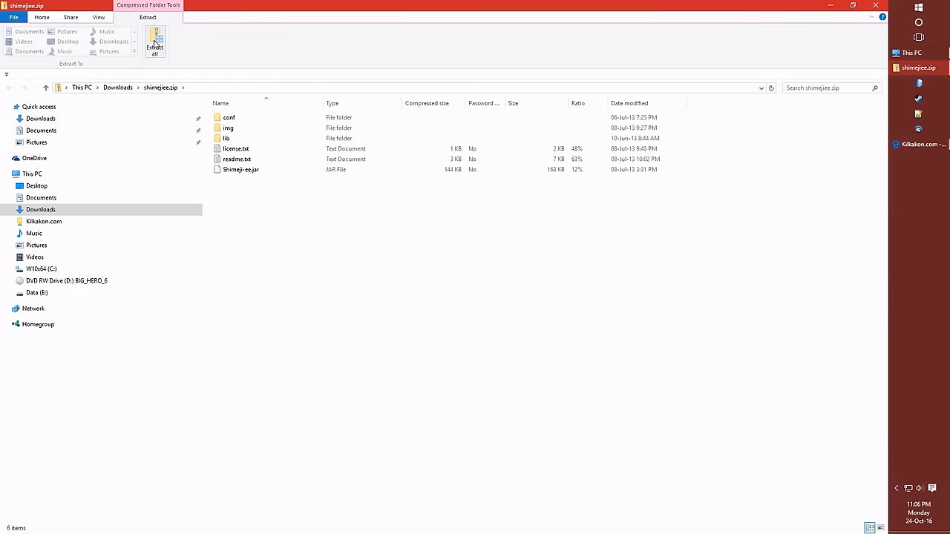
click(153, 38)
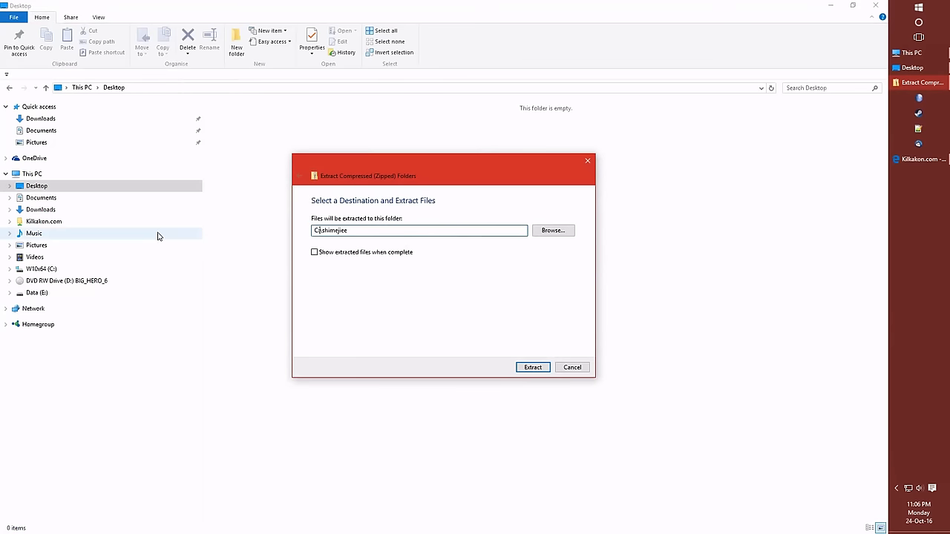
click(531, 367)
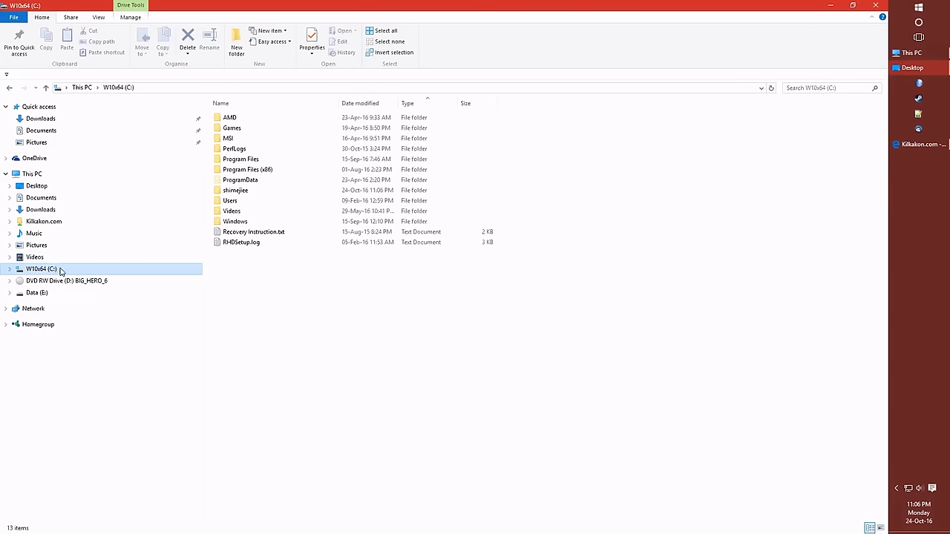
double_click(234, 190)
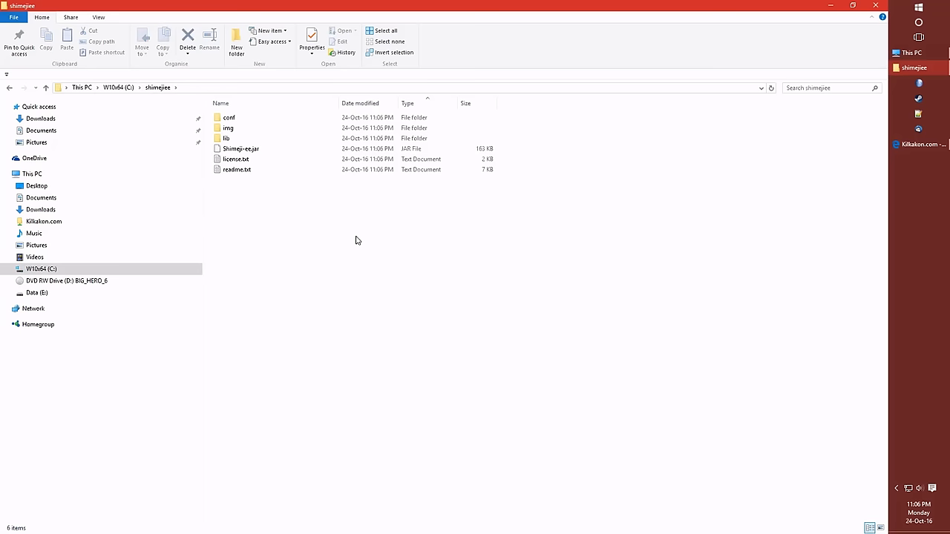
double_click(240, 149)
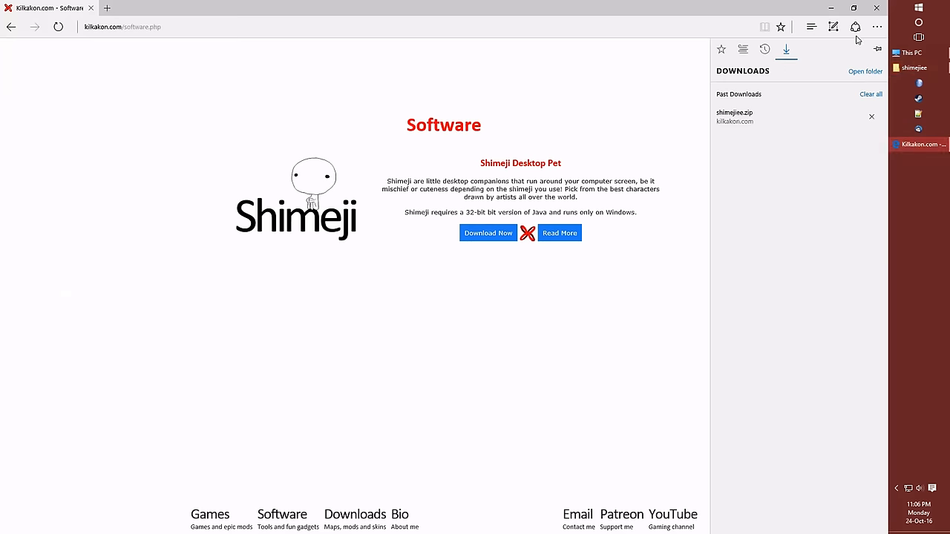
Step: Find java.com via Bing, download the Java for Windows installer and run it
click(149, 28)
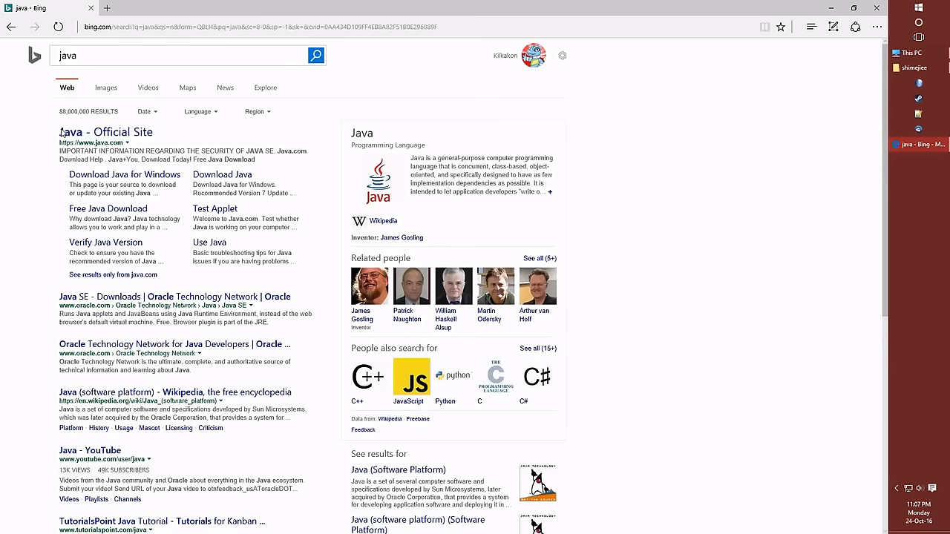
click(104, 130)
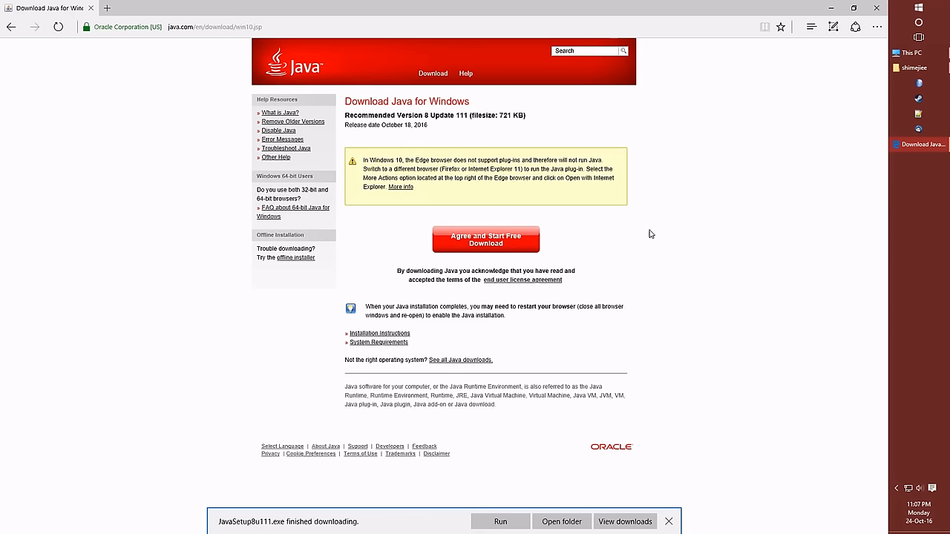
click(505, 522)
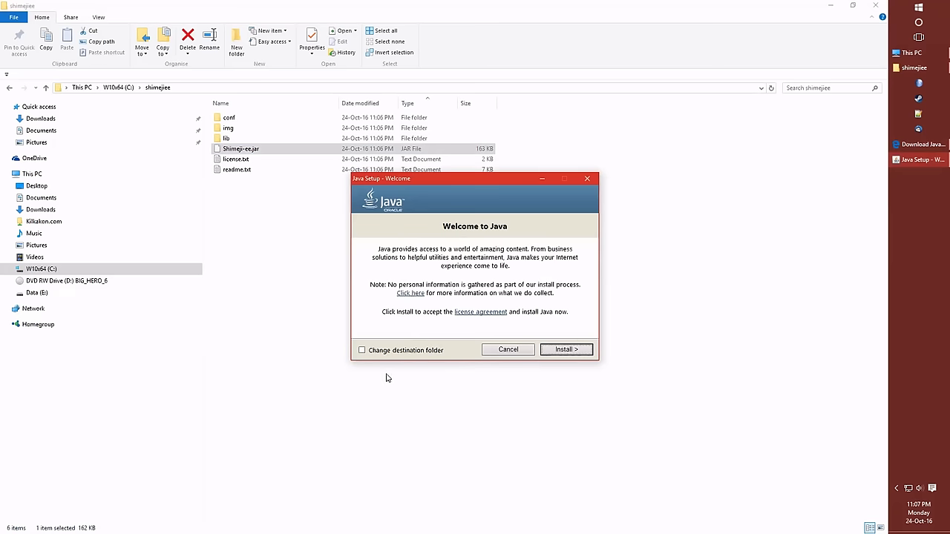
Step: Install Java from the setup wizard, leaving the Teoma search app offer unchecked
click(567, 351)
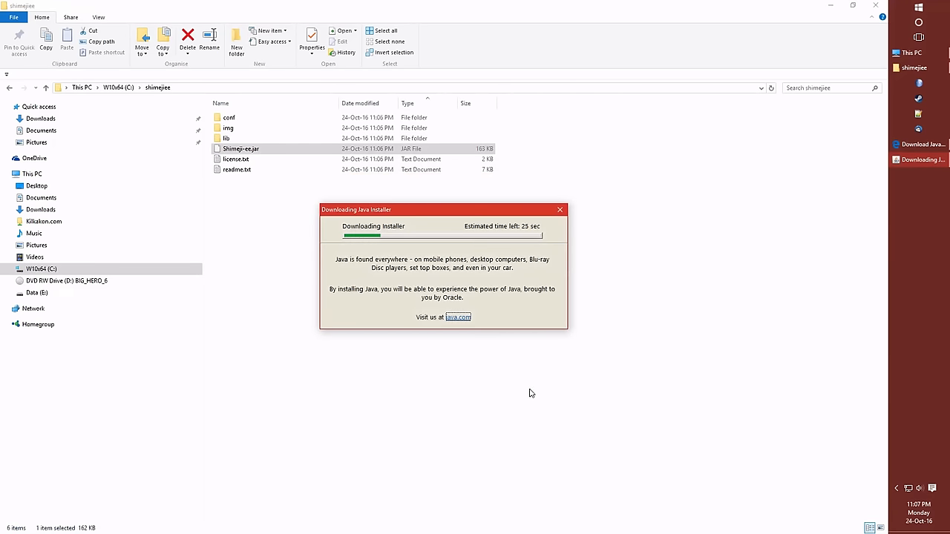
click(560, 210)
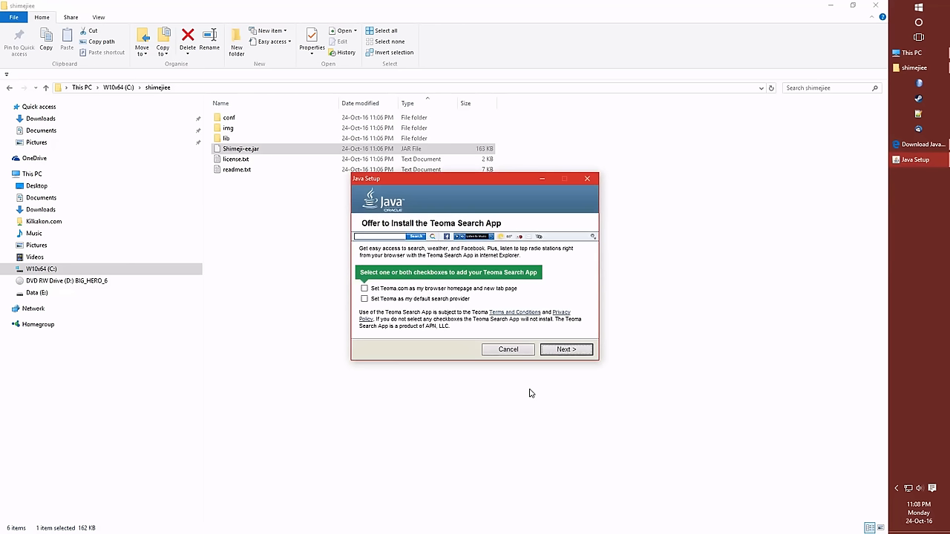
mouse_move(478, 178)
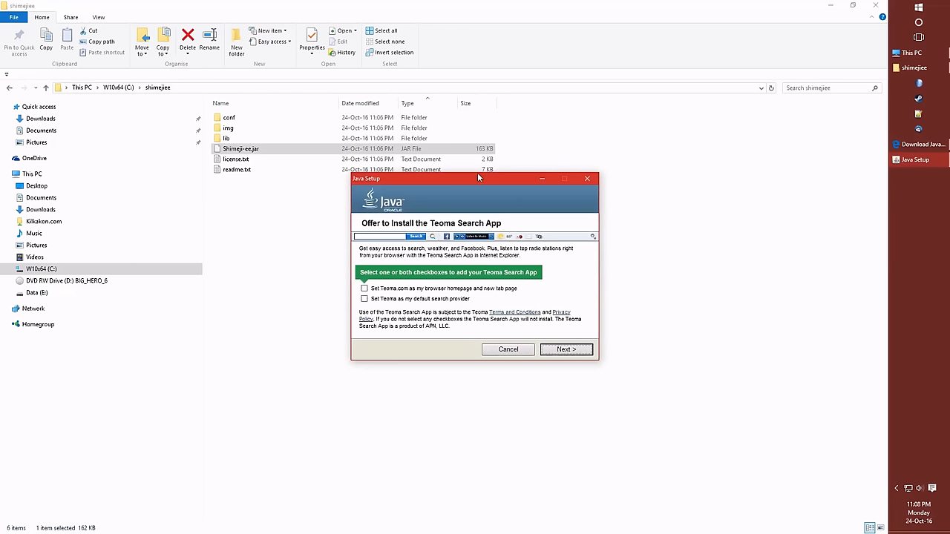
mouse_move(460, 181)
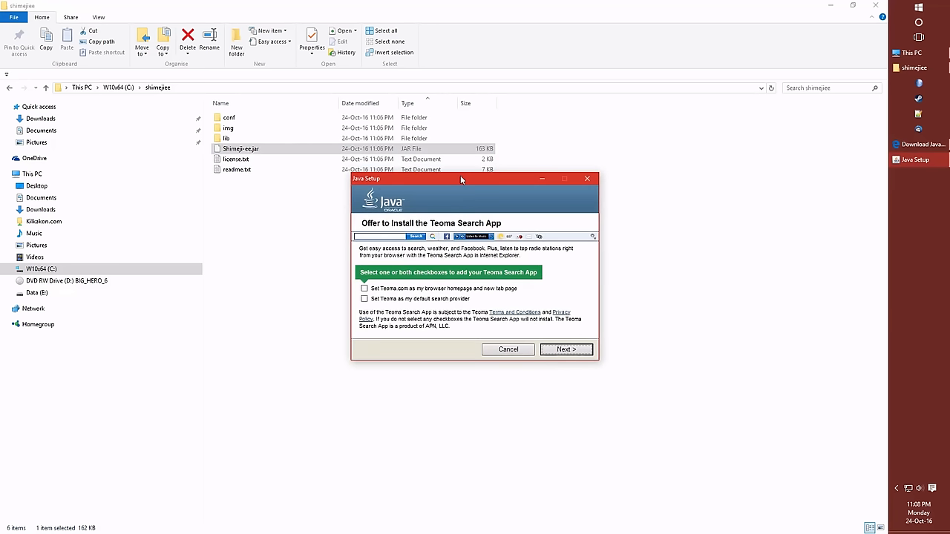
drag(460, 178, 443, 175)
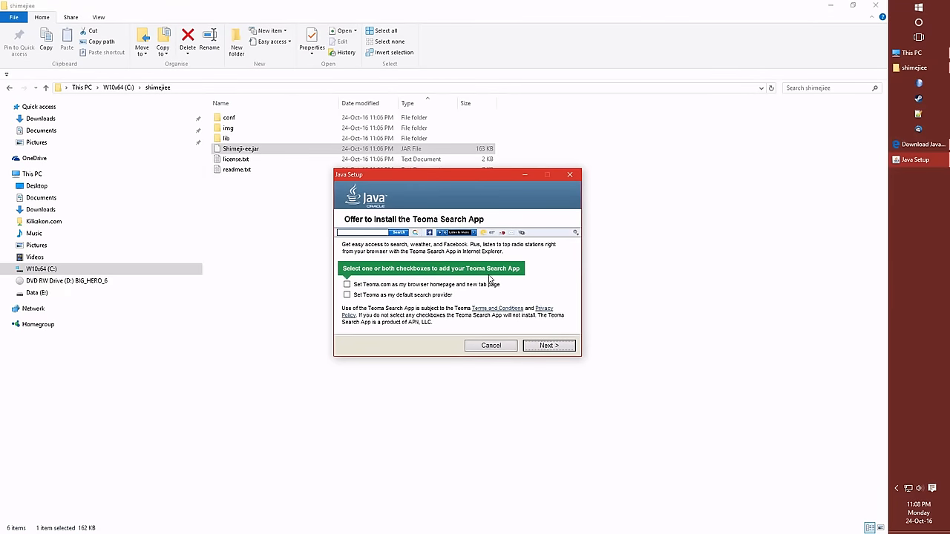
click(549, 345)
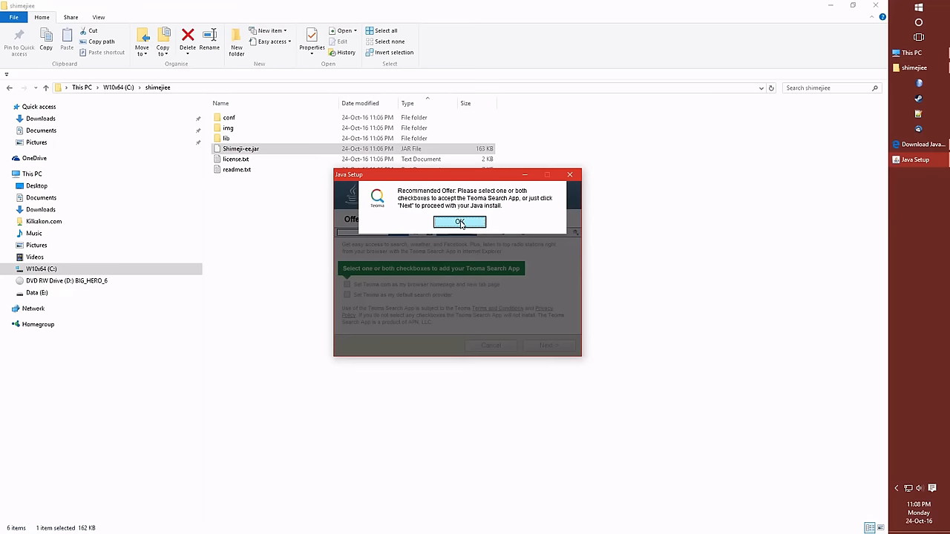
click(458, 223)
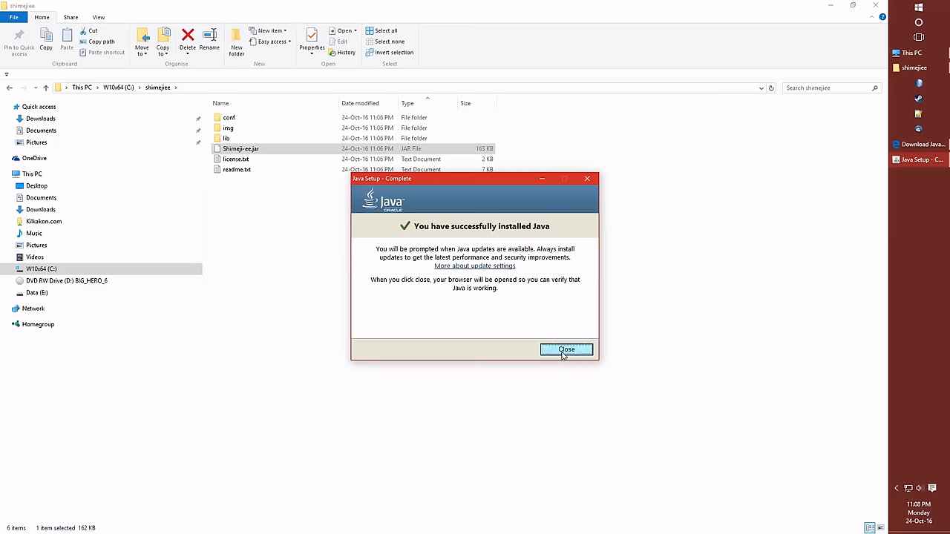
Step: Close the finished Java Setup and dismiss the verification page it opened
click(567, 351)
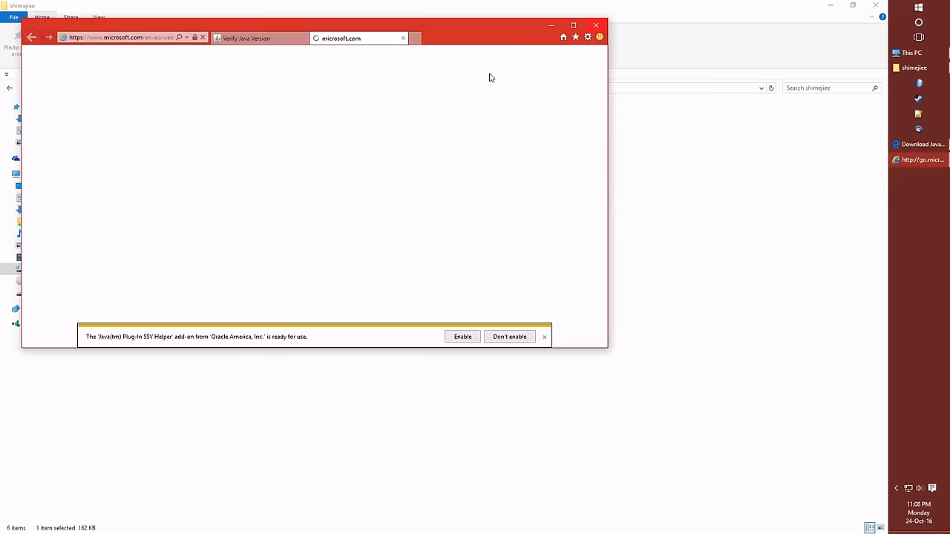
click(596, 25)
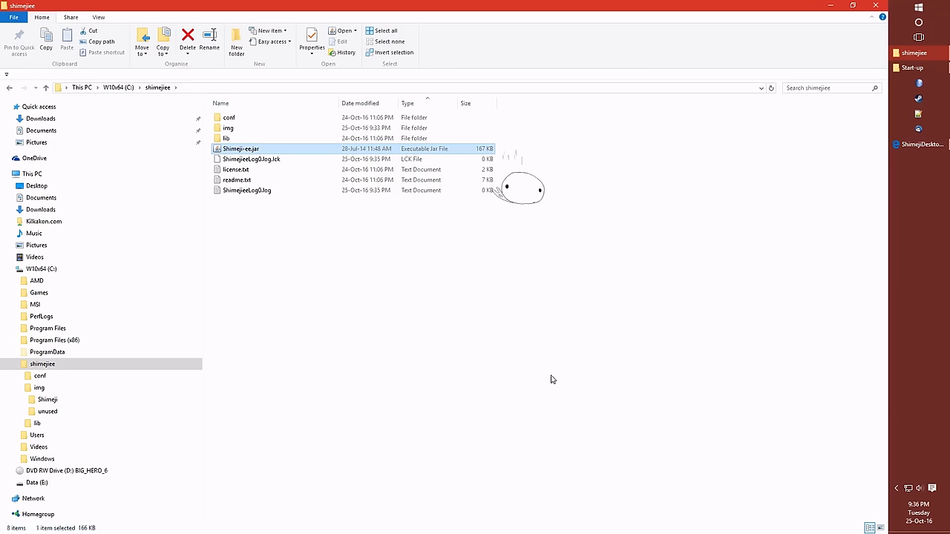
mouse_move(638, 437)
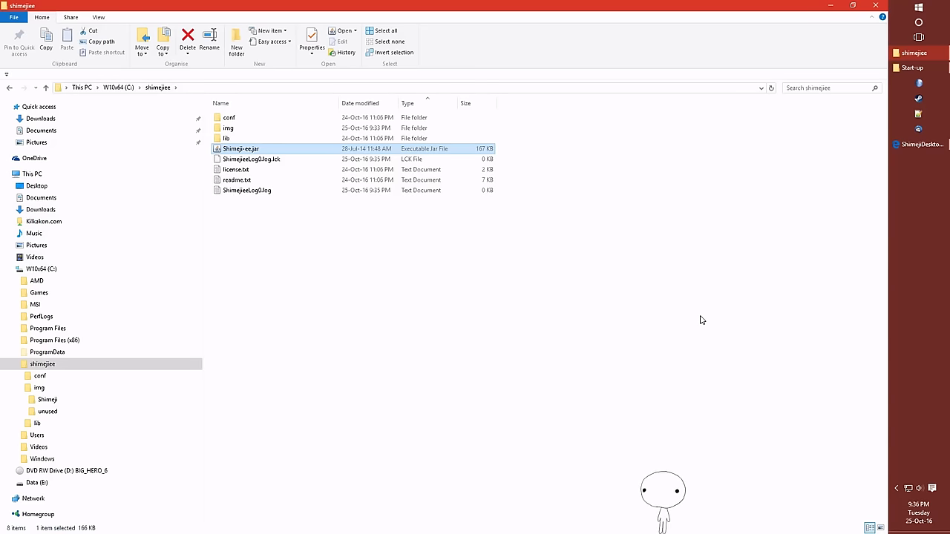
mouse_move(664, 478)
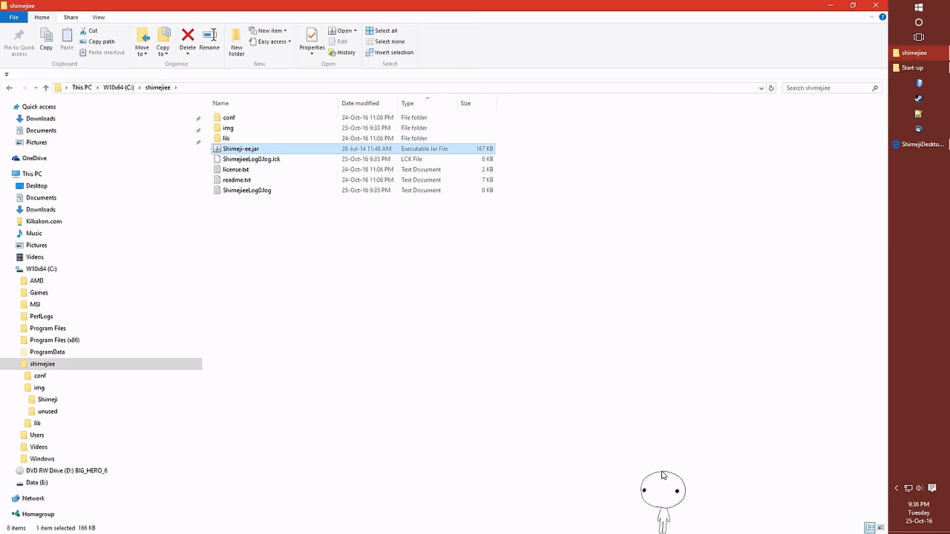
Step: Set the Shimeji's behaviour to Climb Along Wall and call another Shimeji onto the desktop
right_click(662, 490)
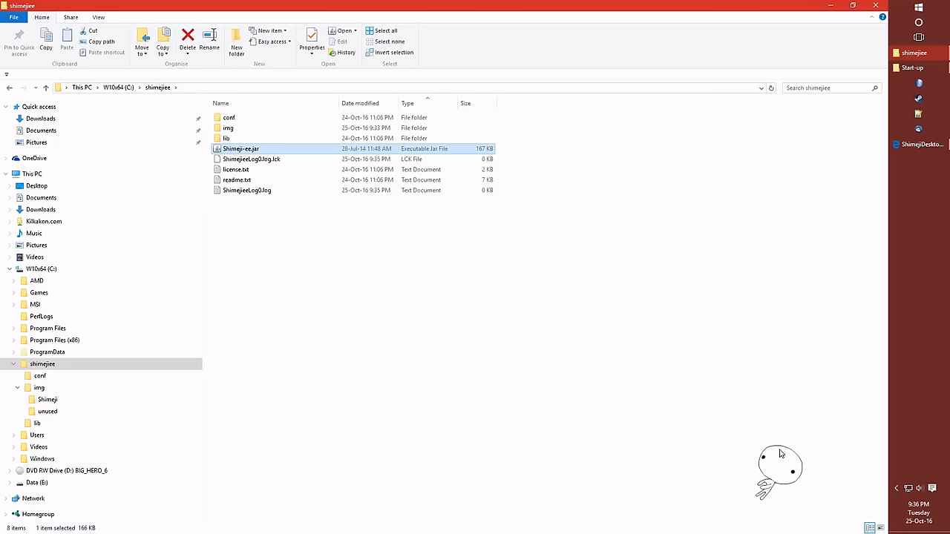
right_click(779, 466)
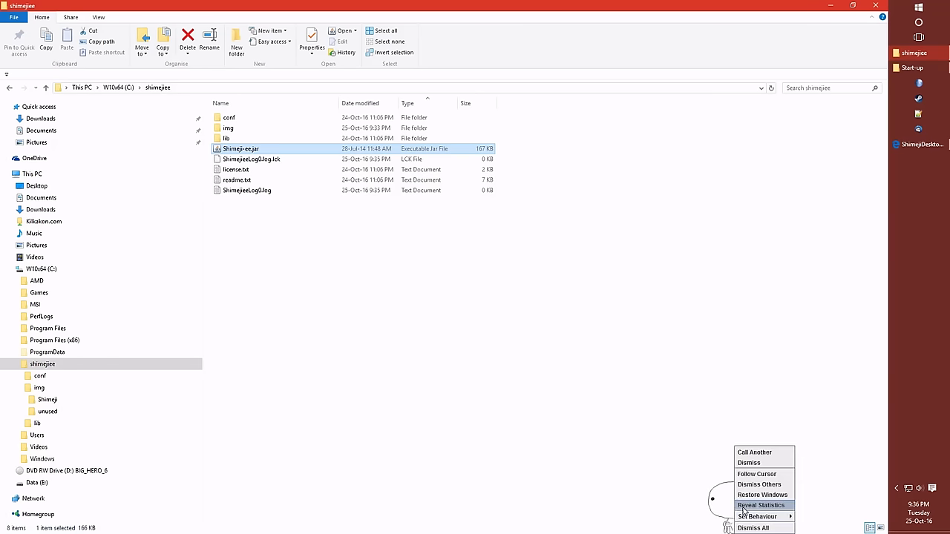
click(760, 513)
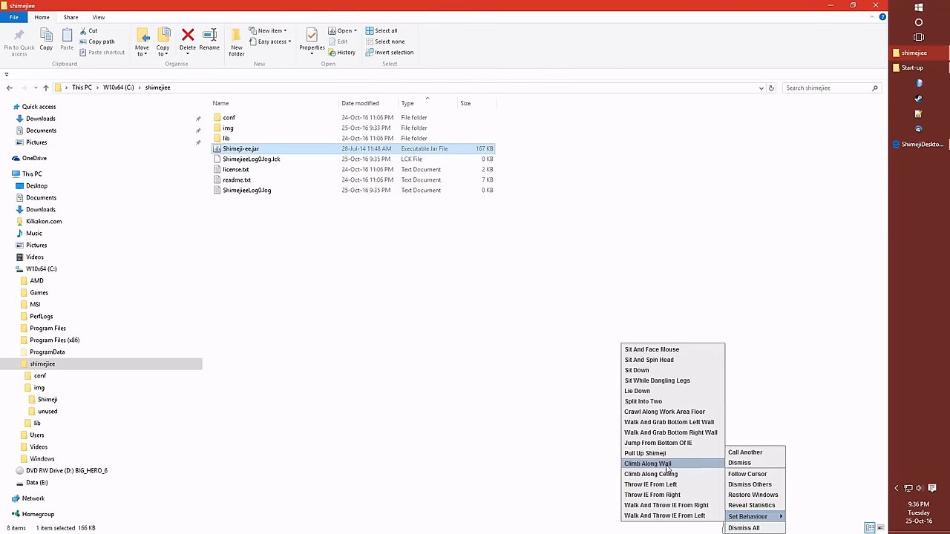
click(647, 463)
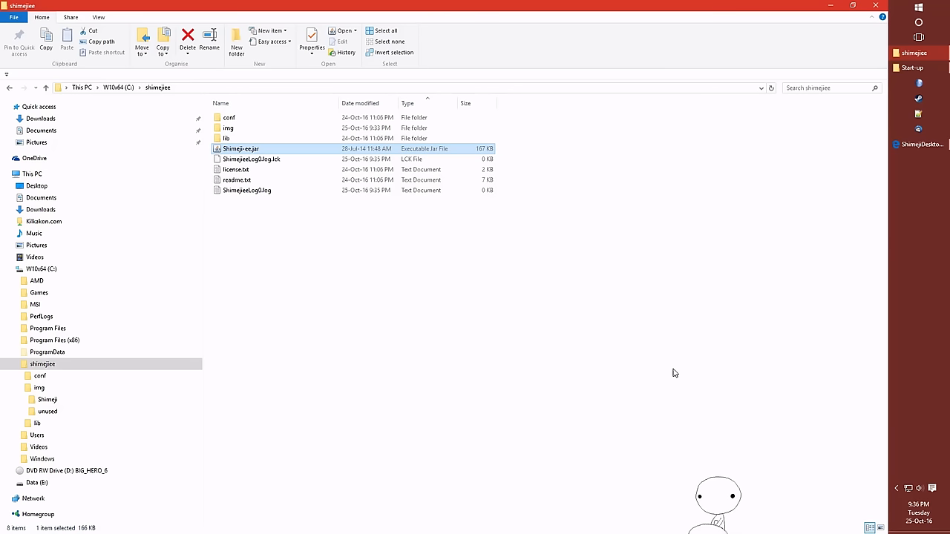
right_click(720, 498)
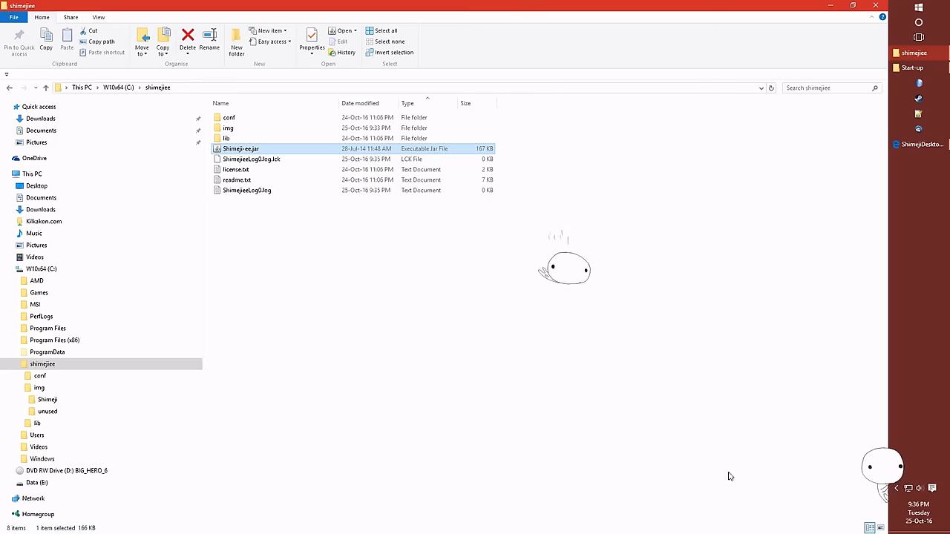
mouse_move(783, 448)
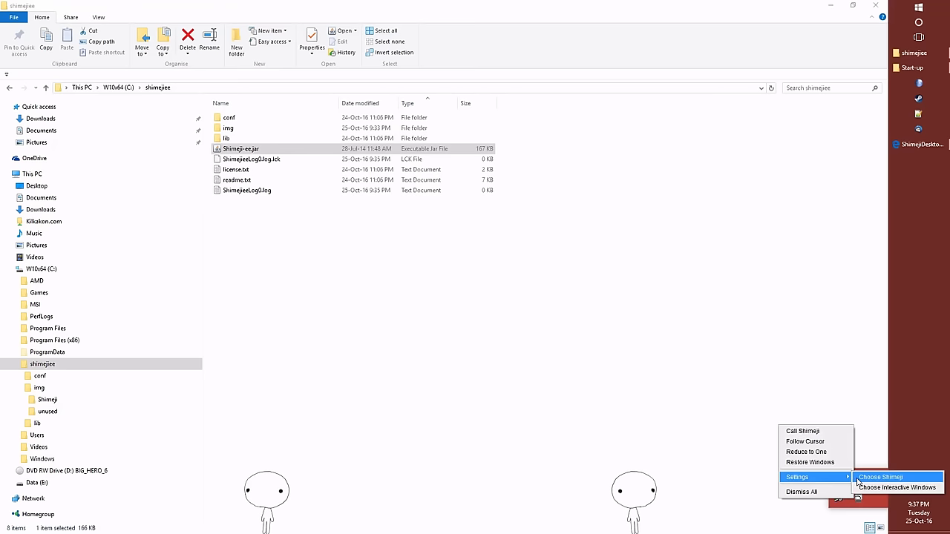
Step: Start Shimeji with the default image set, review Choose Interactive Windows, and close the empty Notepad window
click(882, 478)
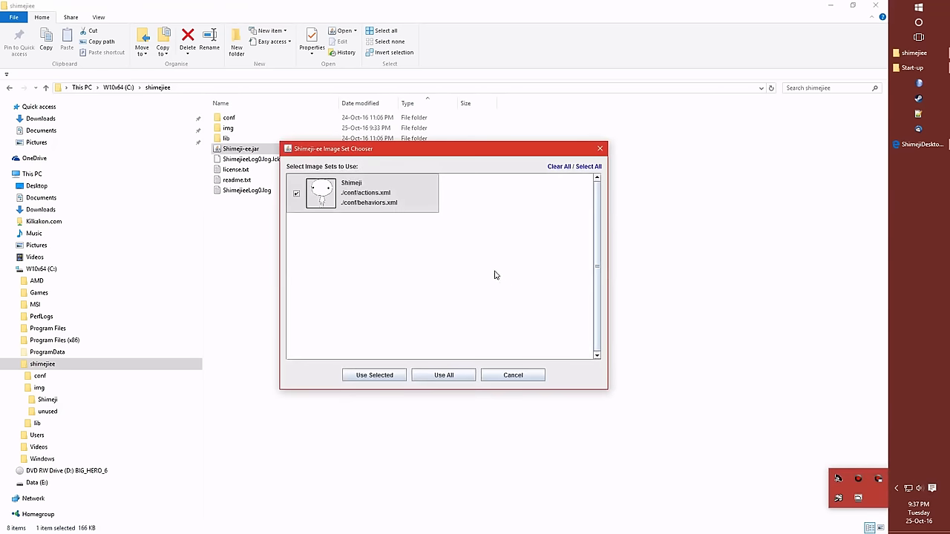
mouse_move(512, 206)
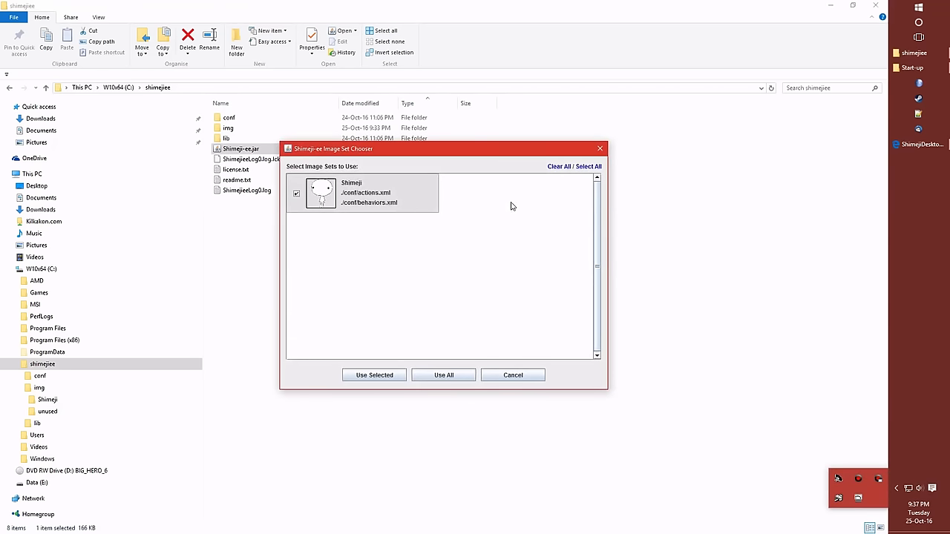
click(297, 193)
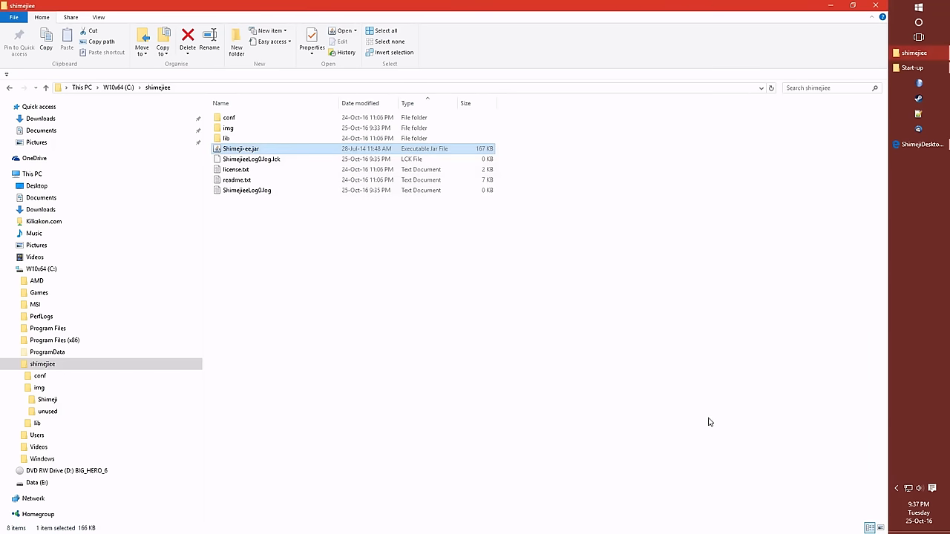
right_click(864, 496)
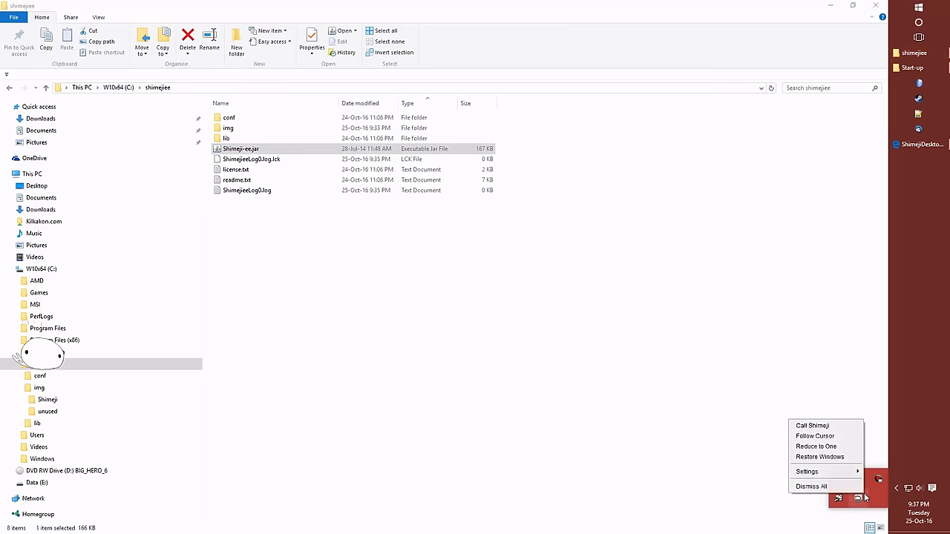
click(808, 472)
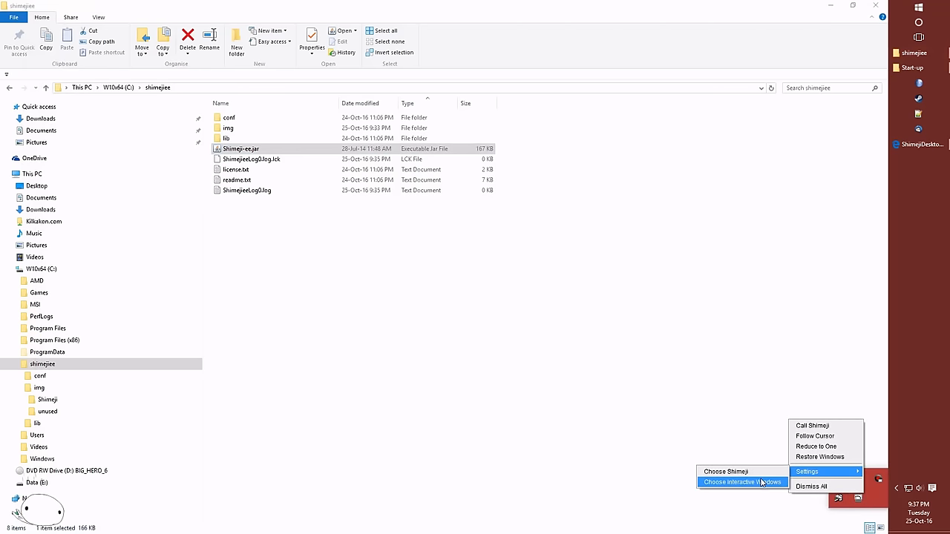
click(742, 484)
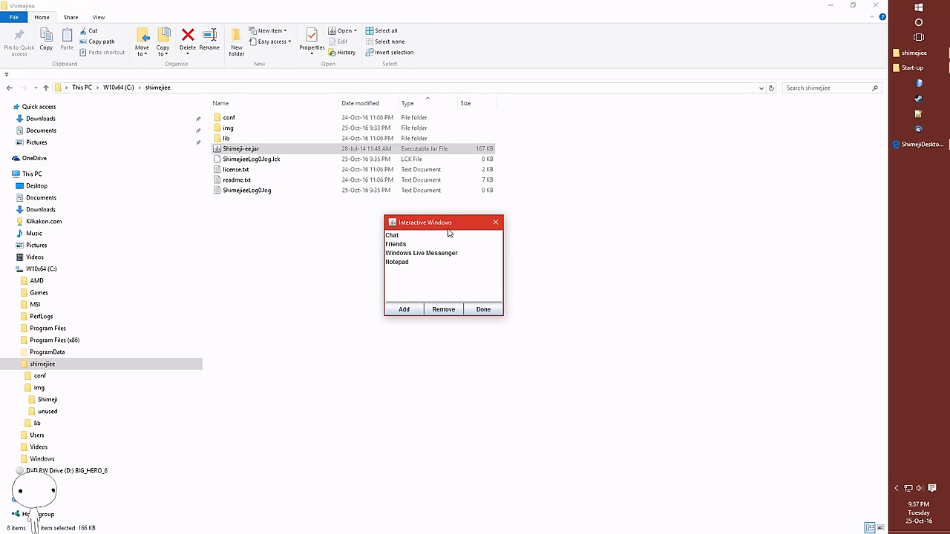
drag(448, 223, 464, 259)
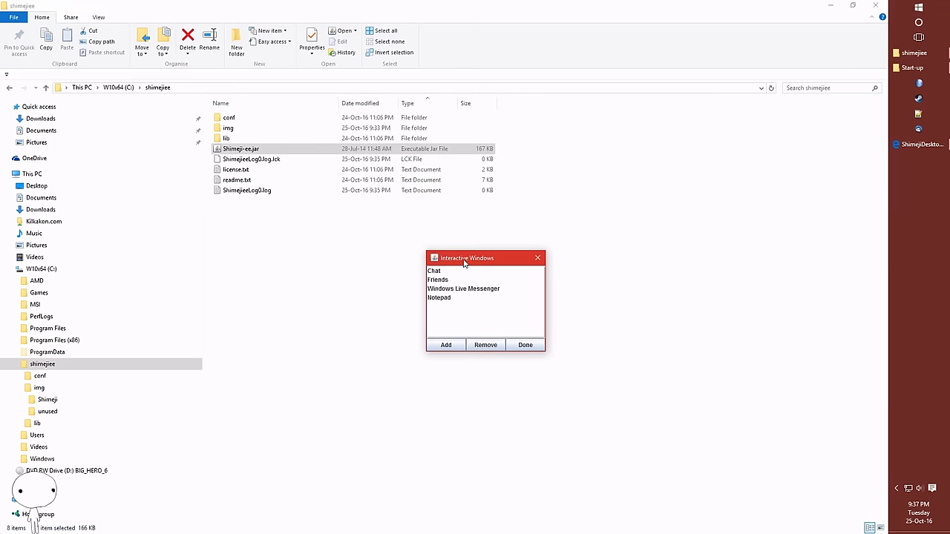
mouse_move(478, 269)
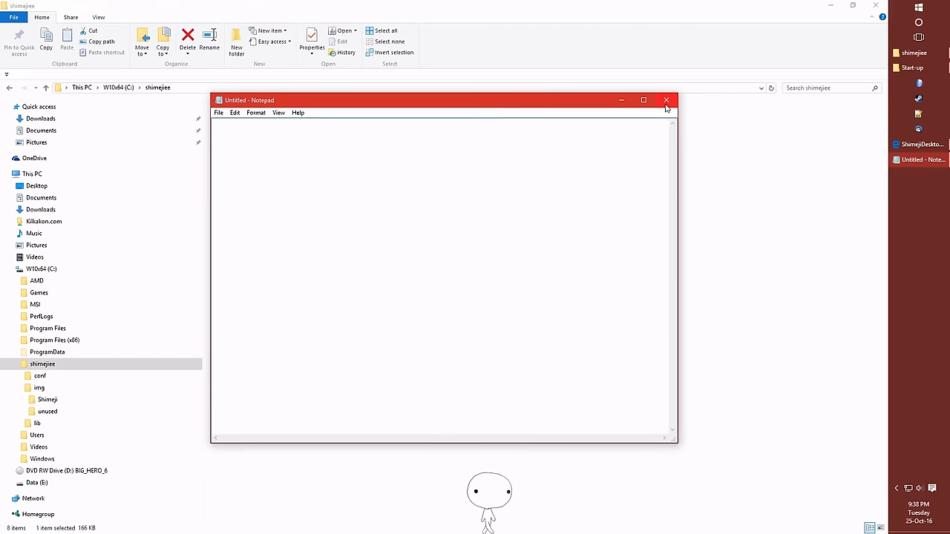
click(665, 100)
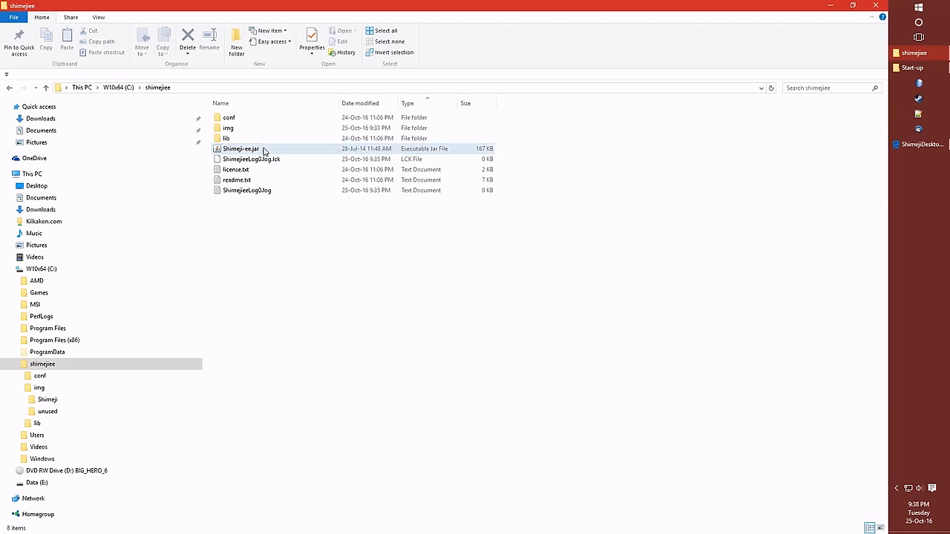
Step: Set Java(TM) Platform SE binary to always open .jar files like Shimeji-ee.jar
right_click(241, 149)
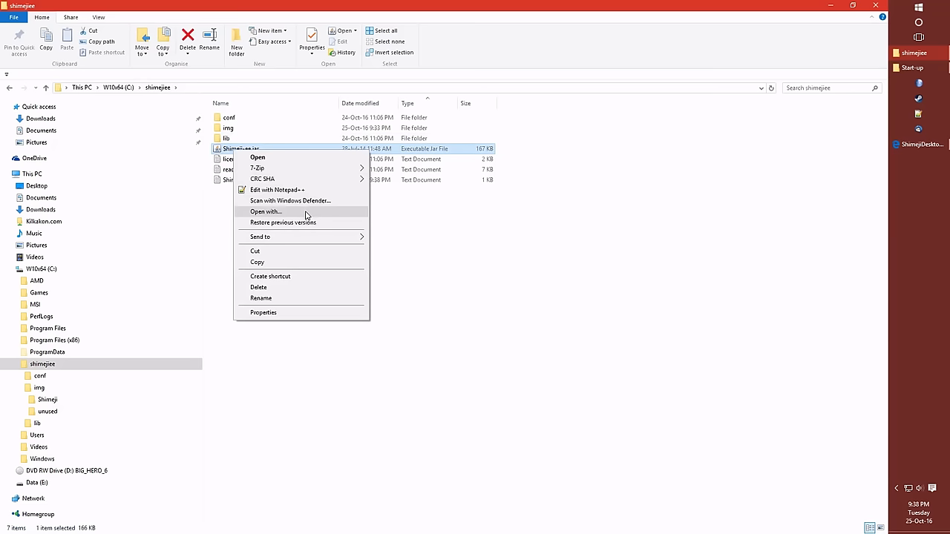
click(264, 211)
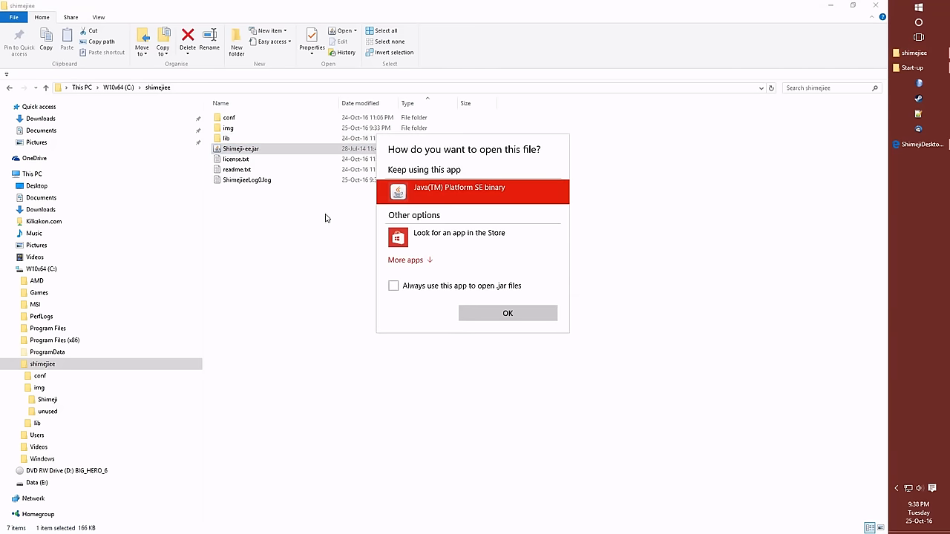
mouse_move(423, 240)
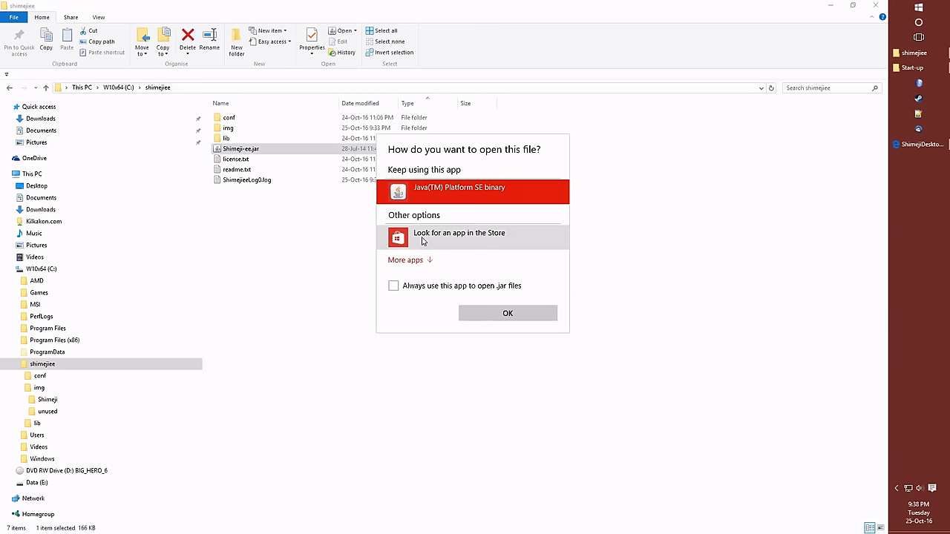
mouse_move(433, 205)
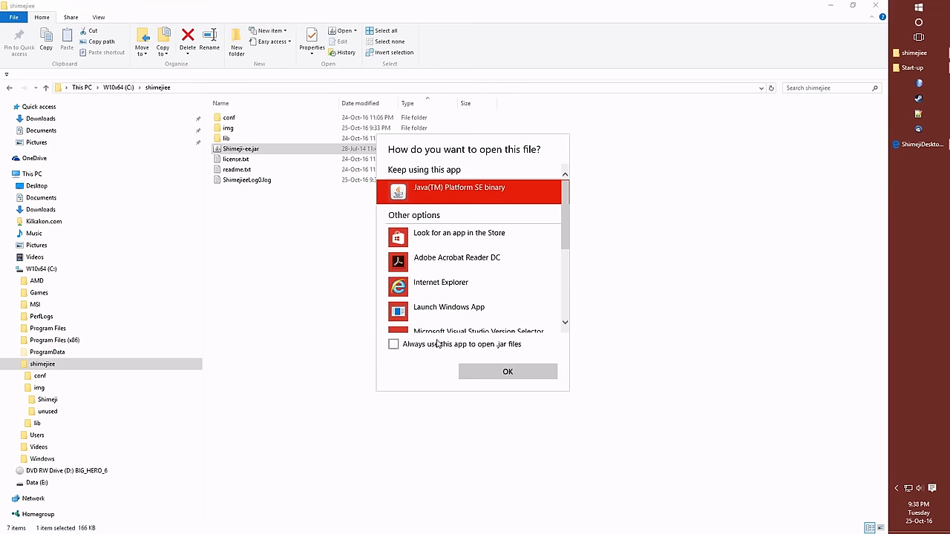
click(392, 344)
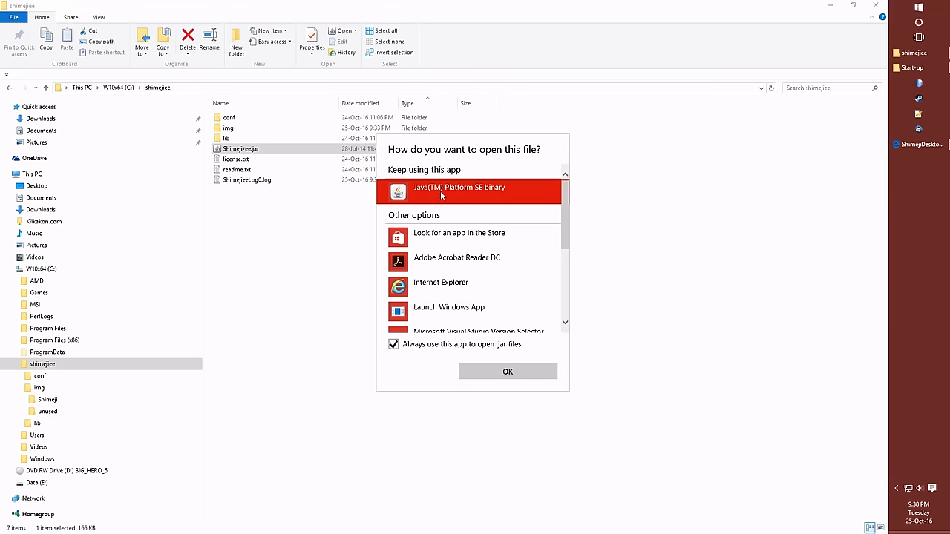
right_click(241, 148)
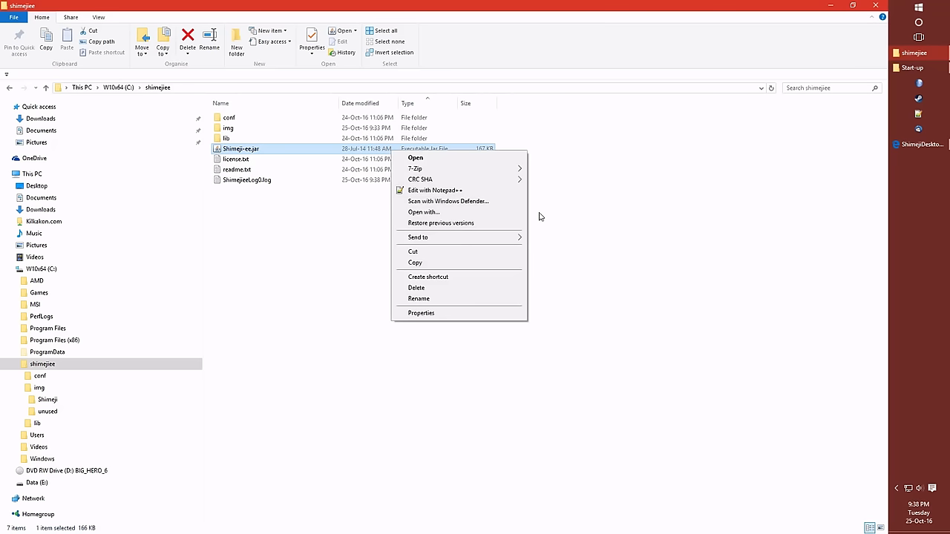
mouse_move(600, 223)
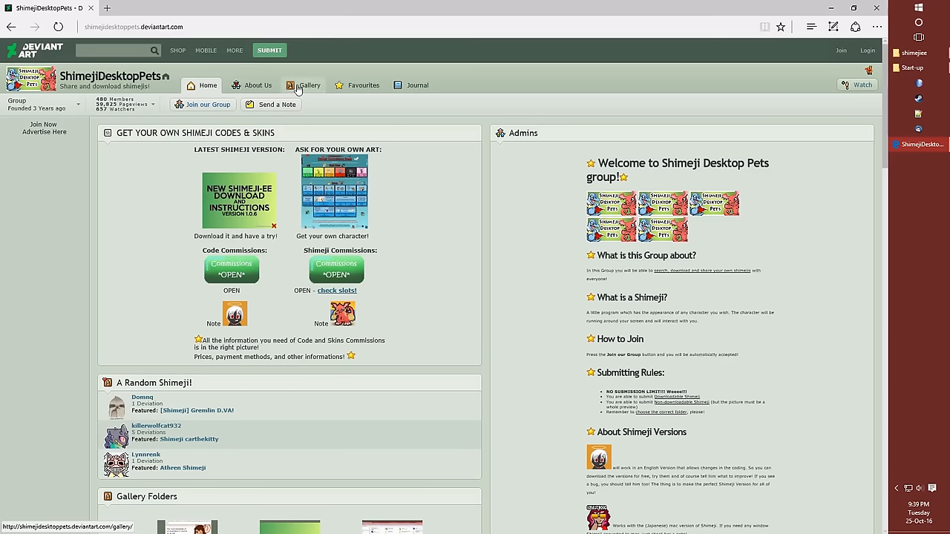
Step: Browse the group gallery to Other Characters and open the Doraemon Shimeji +FREE+ page
click(309, 85)
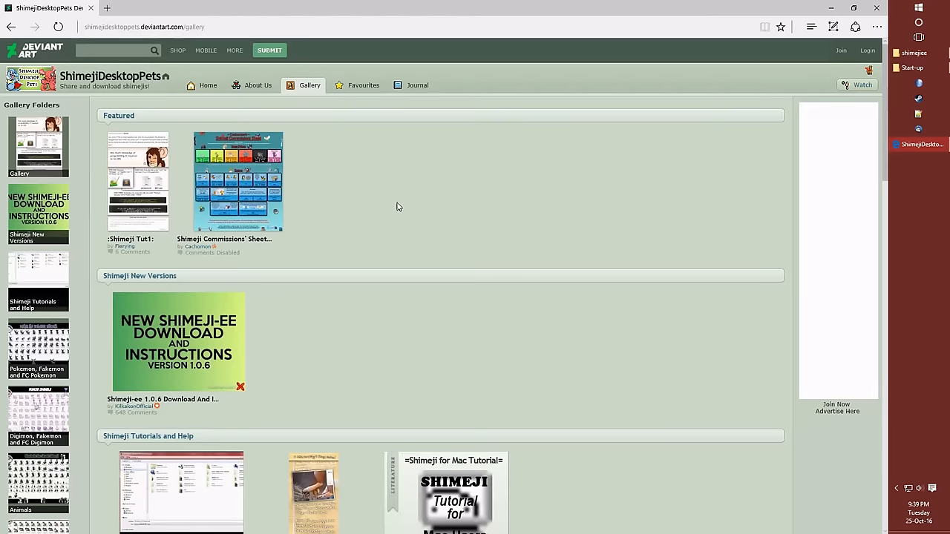
scroll(down, 3)
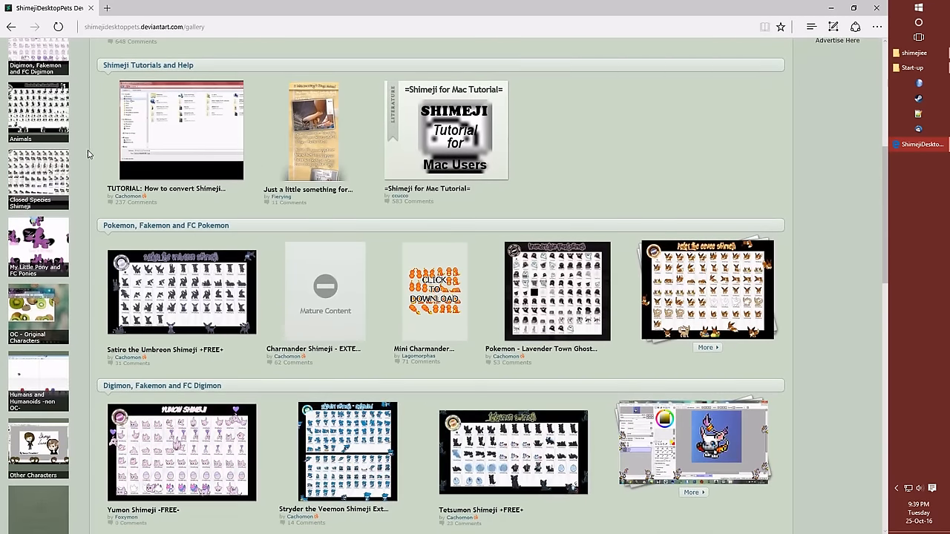
scroll(down, 3)
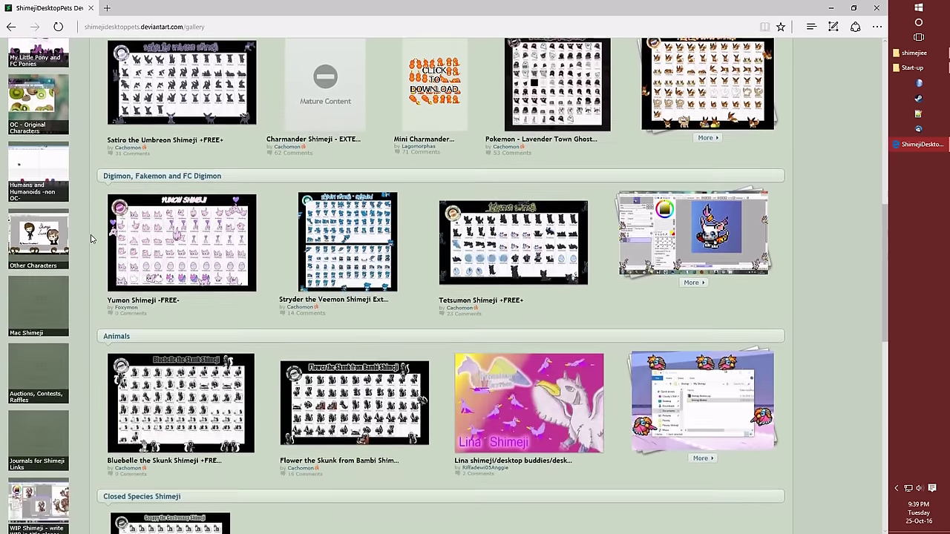
scroll(down, 3)
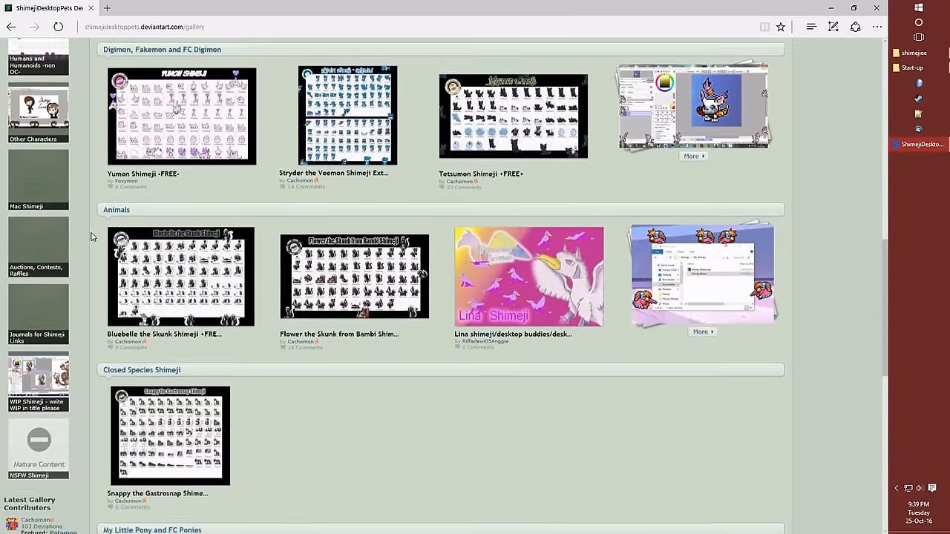
scroll(down, 3)
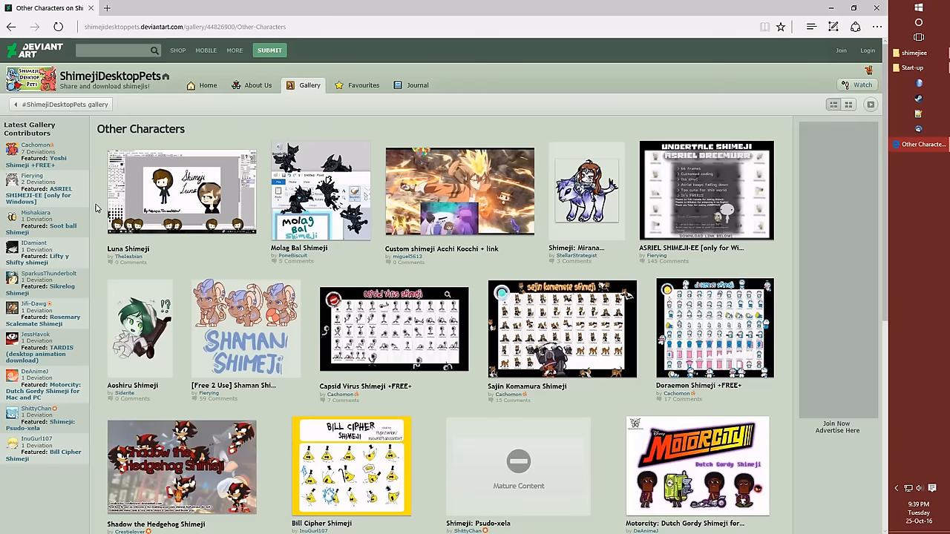
scroll(down, 3)
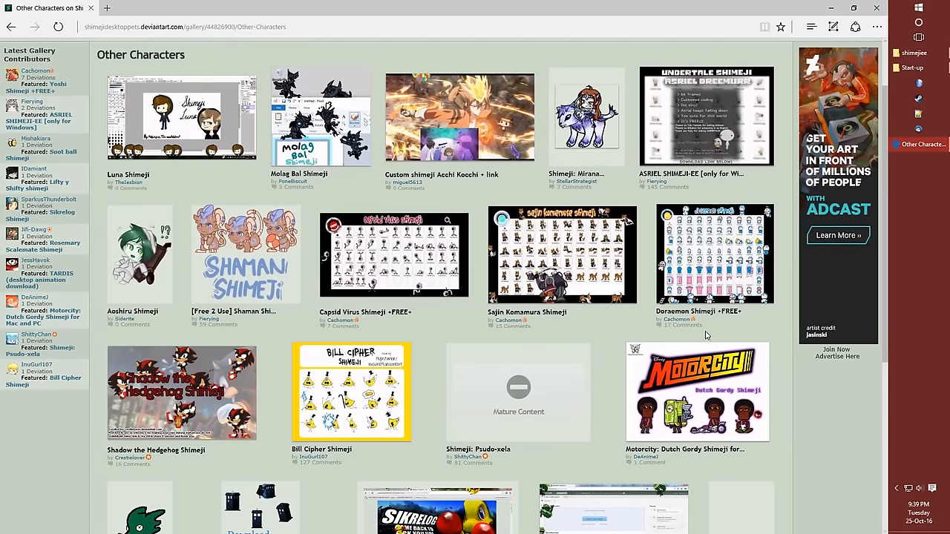
click(714, 255)
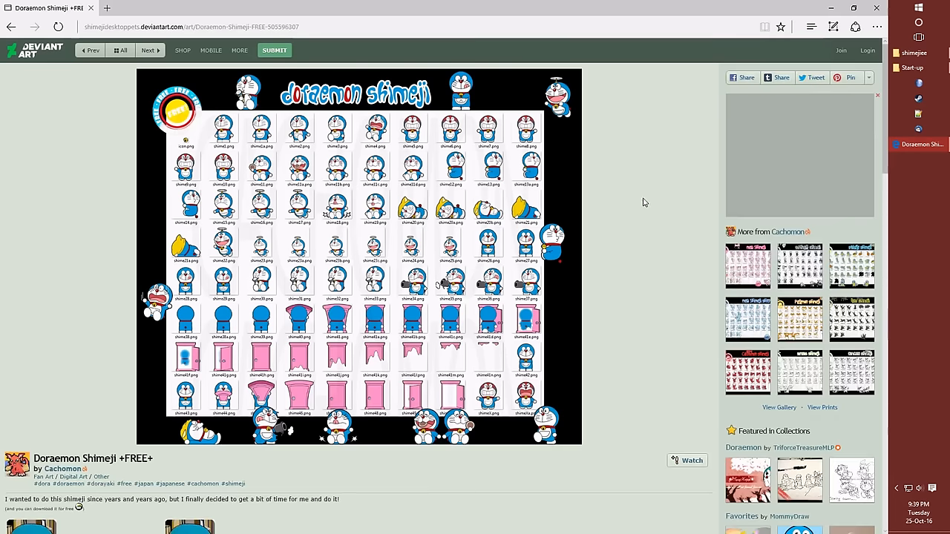
mouse_move(190, 124)
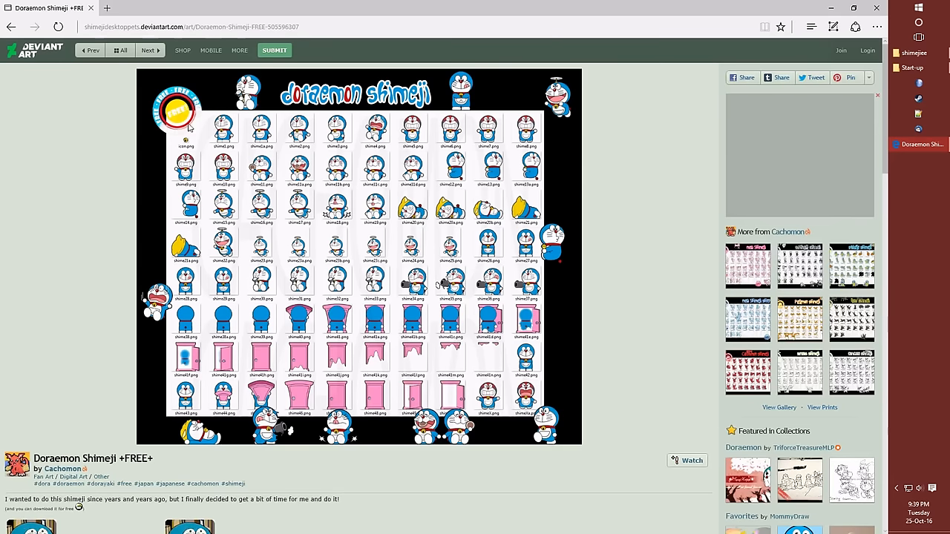
Step: Follow the DOWNLOAD Doraemon SHIMEJI link in the deviation description to MediaFire
scroll(down, 3)
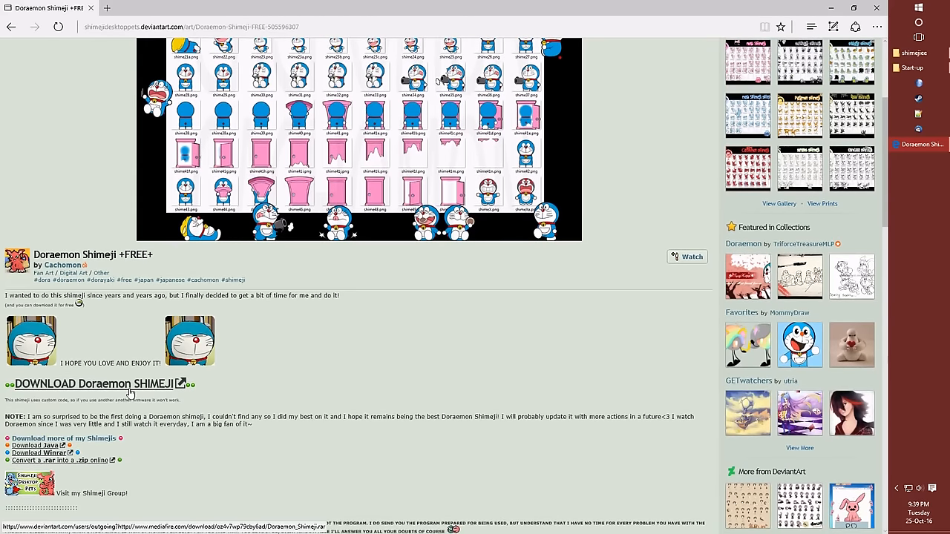
click(97, 383)
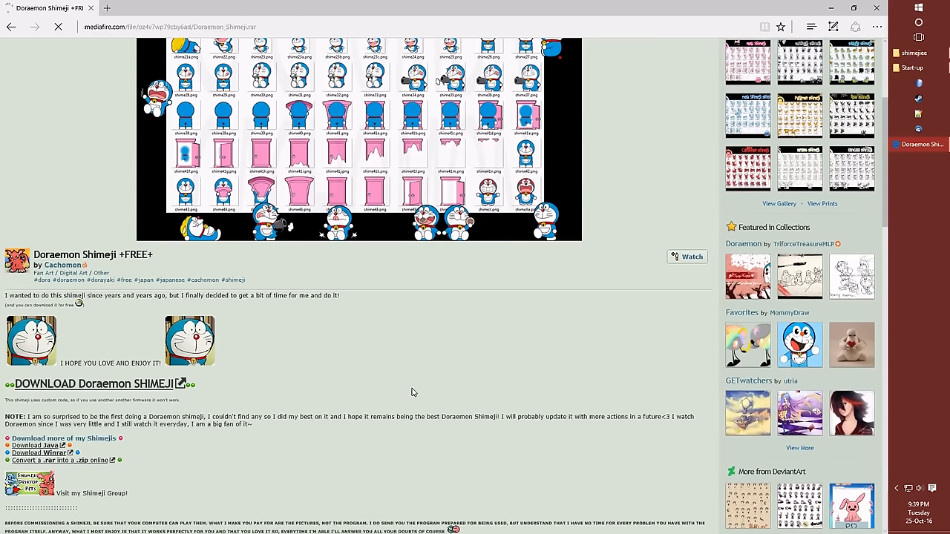
Step: Start the 2.85 MB Doraemon_Shimeji.rar download from the MediaFire page
click(95, 383)
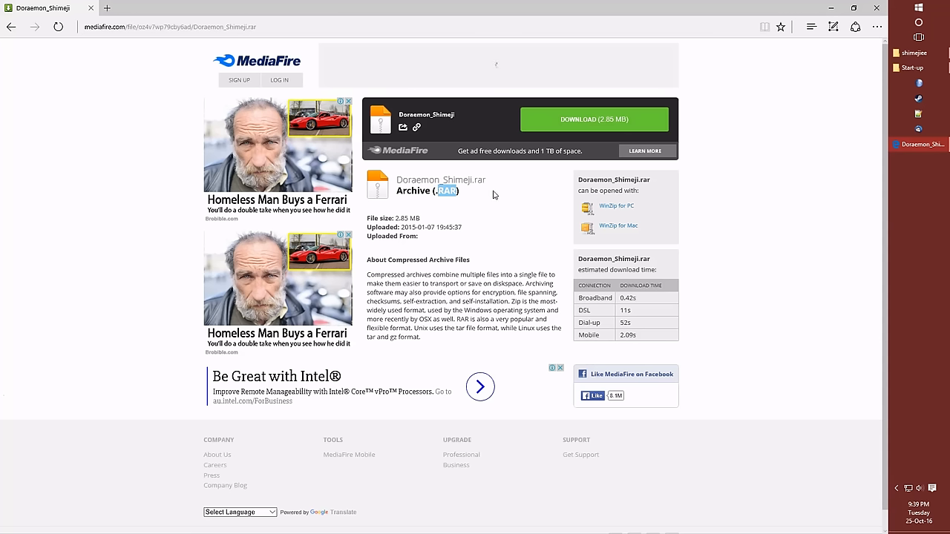
mouse_move(639, 211)
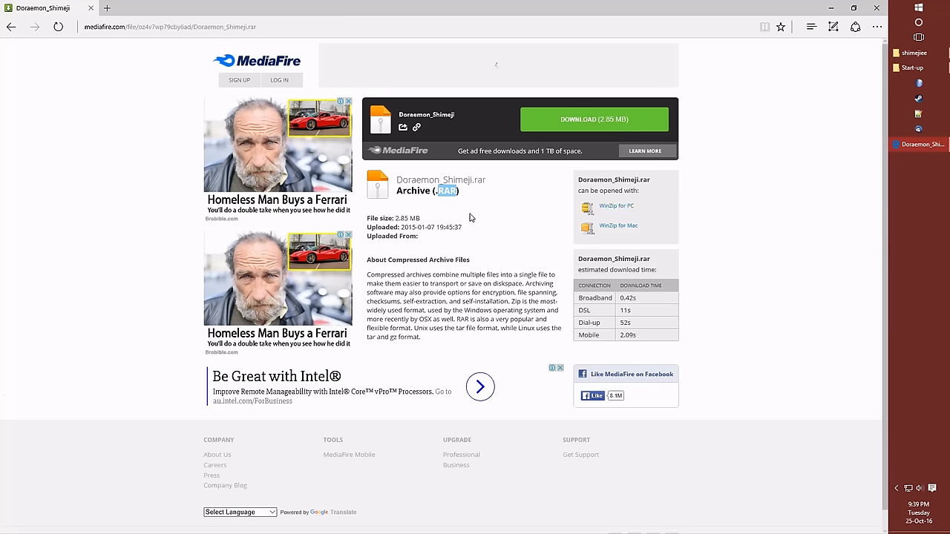
mouse_move(482, 194)
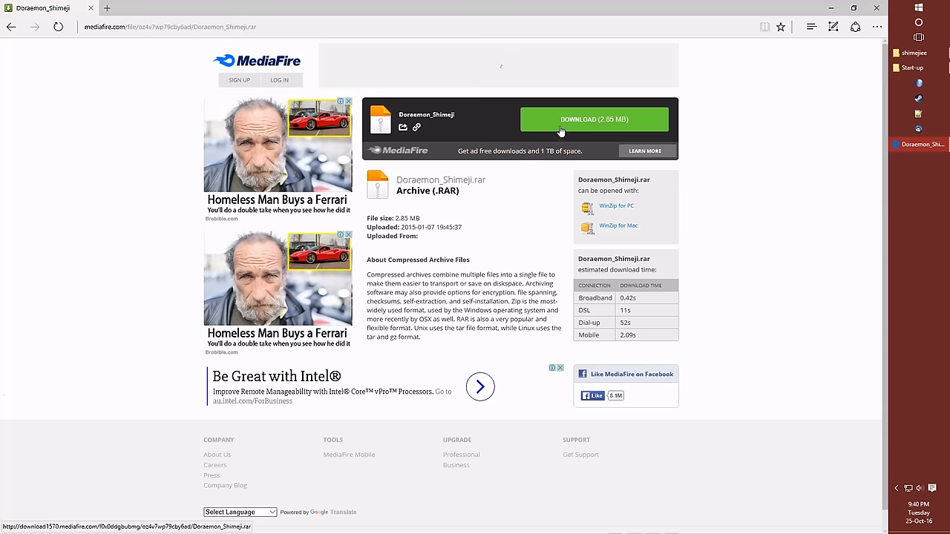
mouse_move(800, 65)
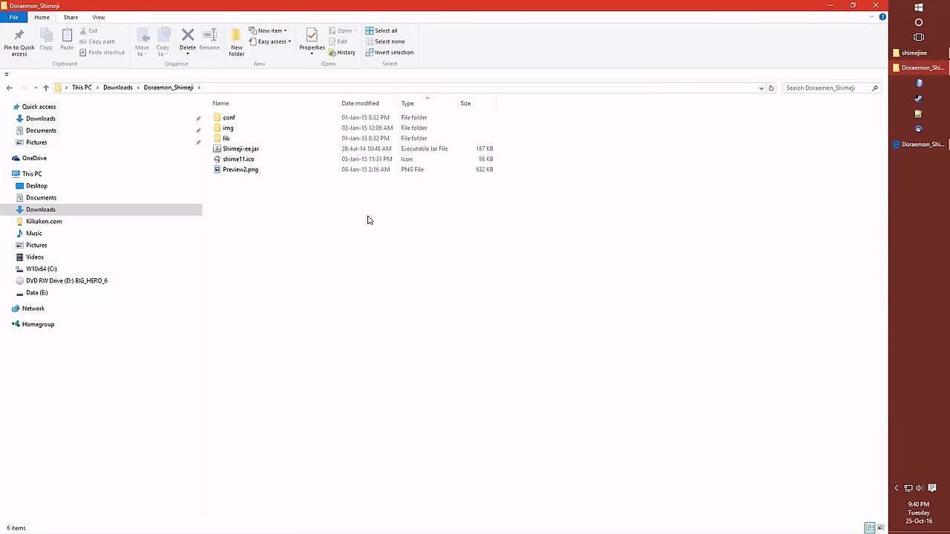
mouse_move(356, 217)
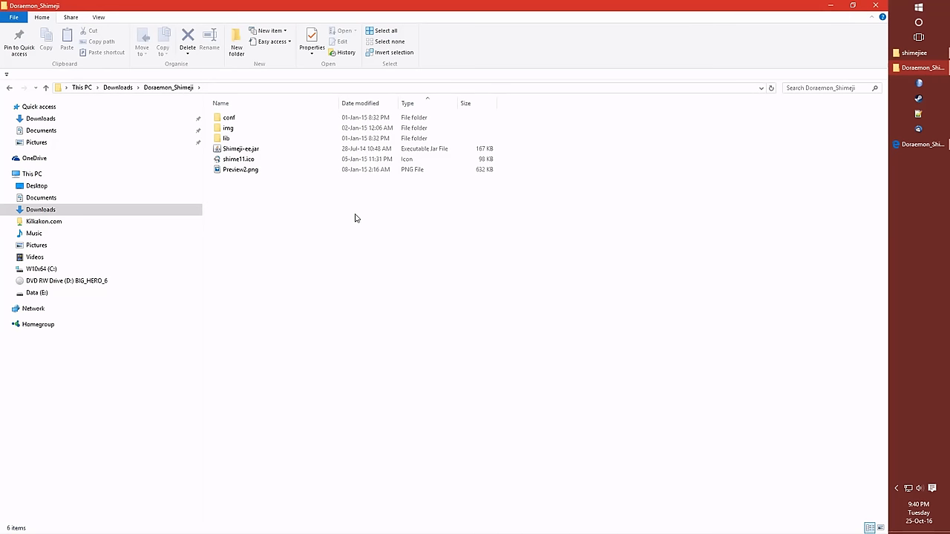
Step: Test-run the downloaded Doraemon Shimeji-ee.jar, then dismiss all its characters
double_click(241, 149)
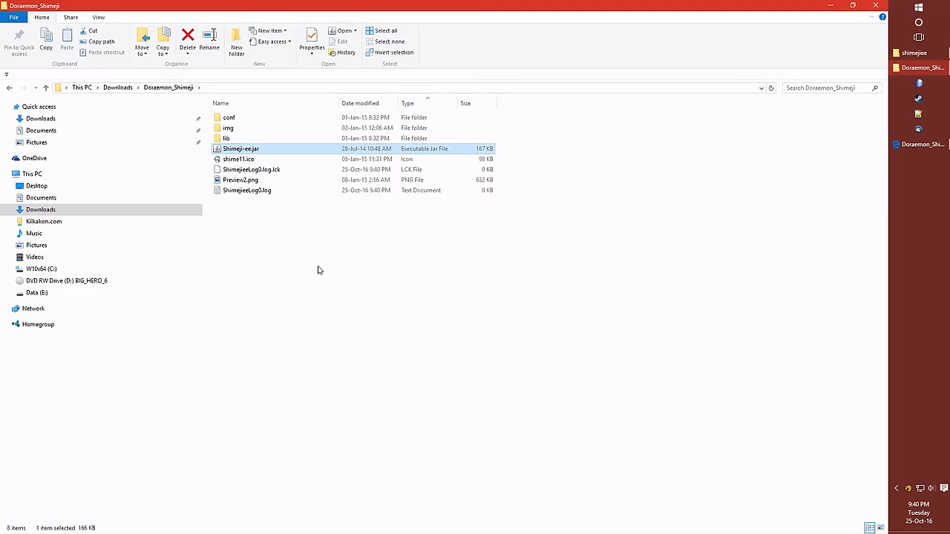
double_click(240, 148)
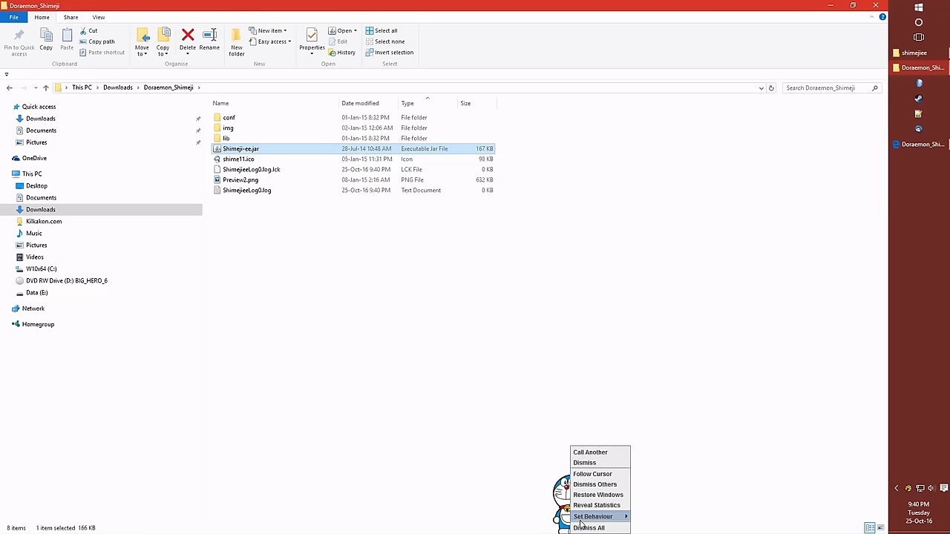
click(585, 529)
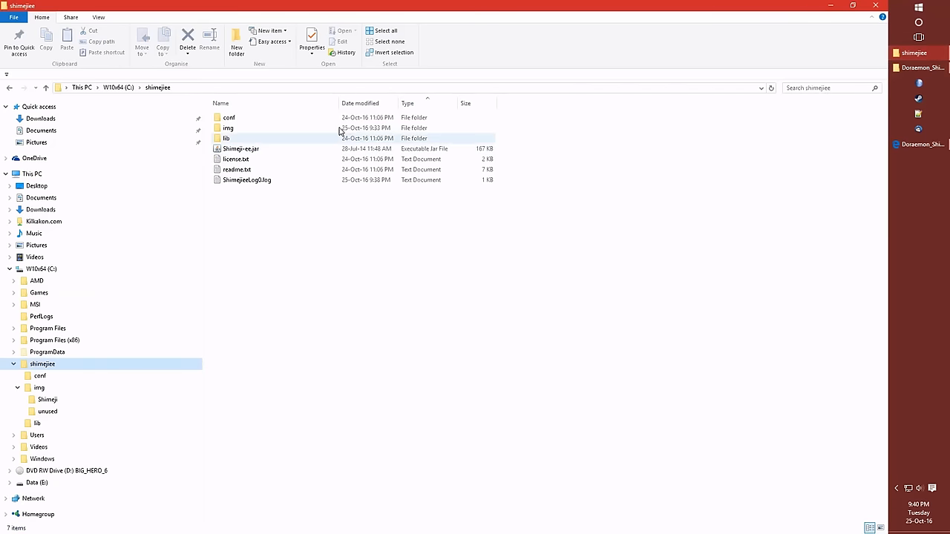
Step: Move the Doraemon image folder into C:\shimejiee\img beside Shimeji and unused, then return to shimejiee
double_click(228, 127)
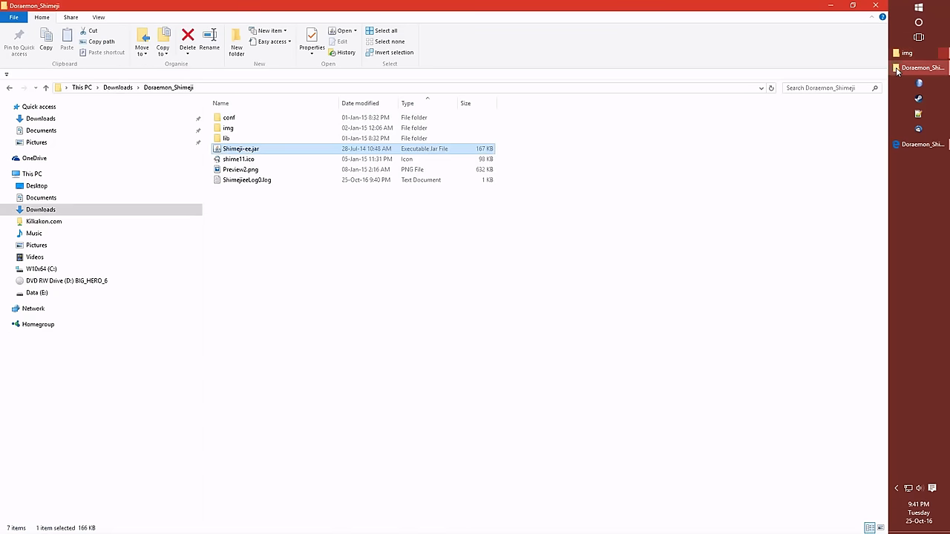
double_click(228, 128)
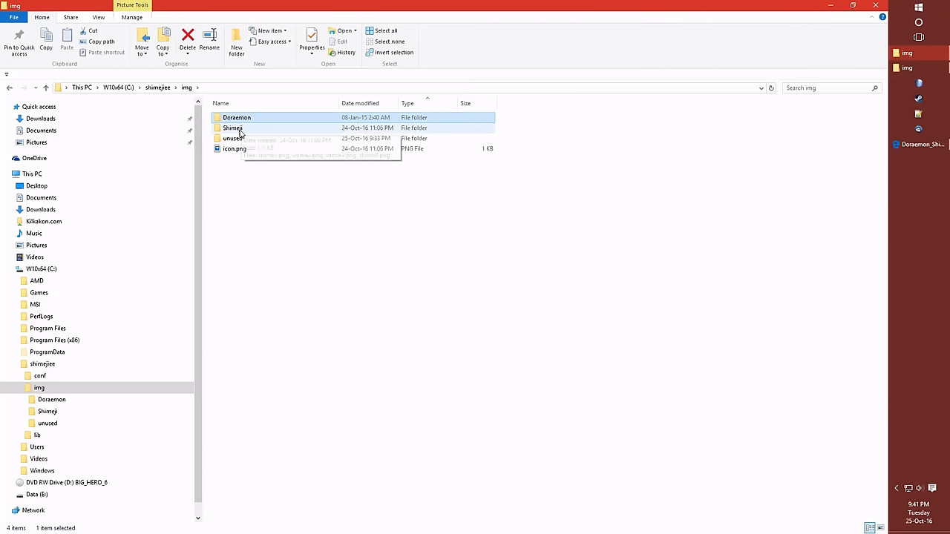
click(237, 117)
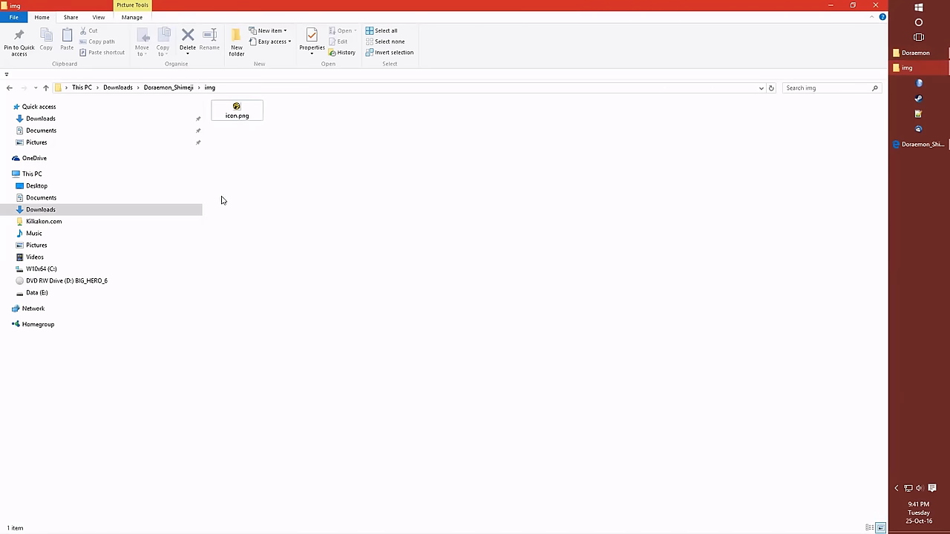
click(169, 87)
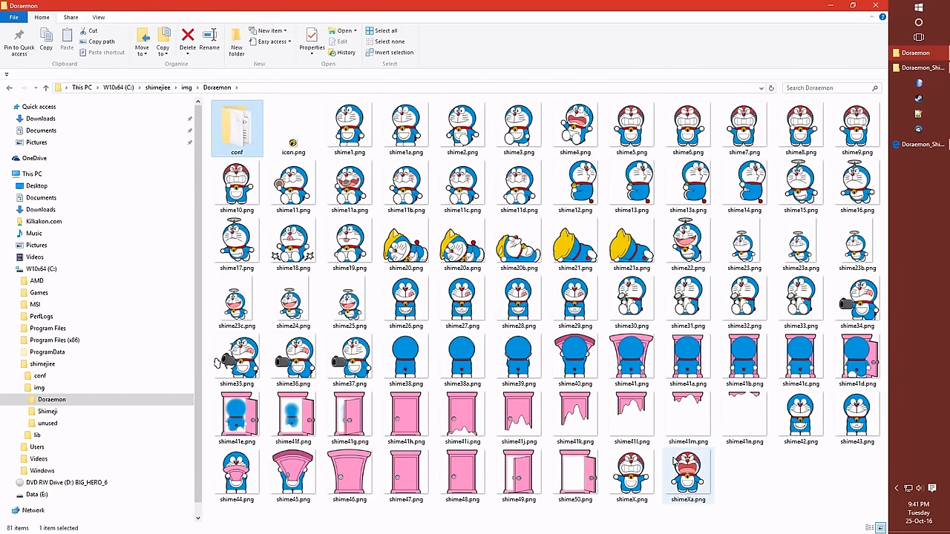
key(ctrl+a)
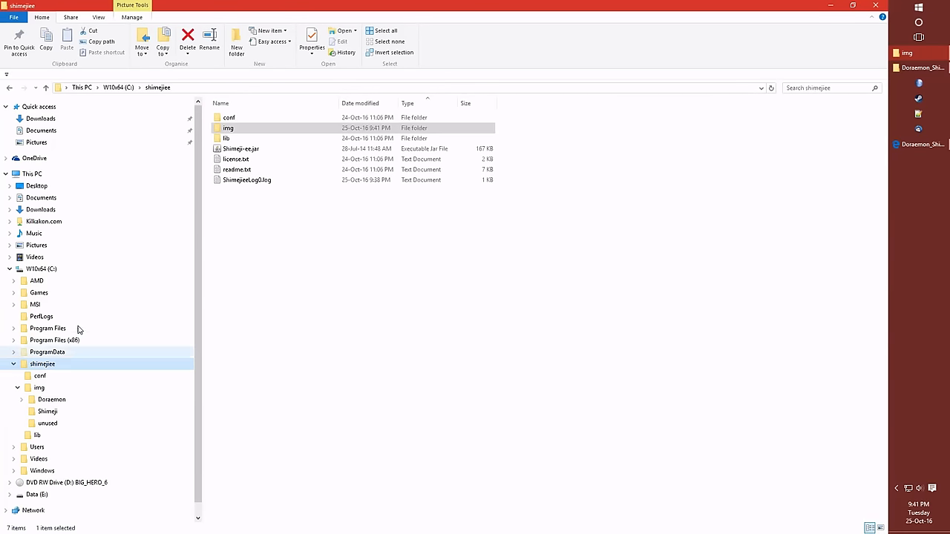
Step: Launch Shimeji-ee.jar with both Doraemon and Shimeji image sets selected in the Image Set Chooser
click(241, 148)
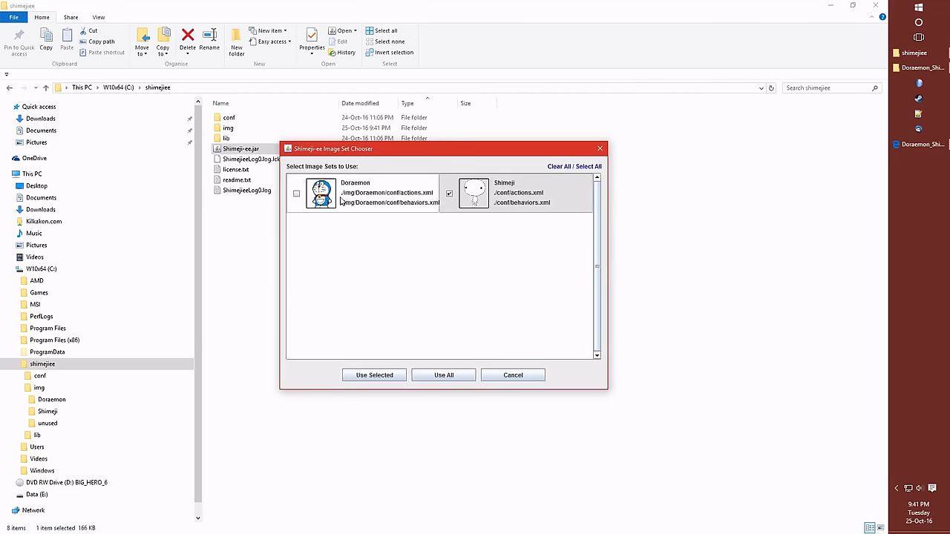
click(297, 193)
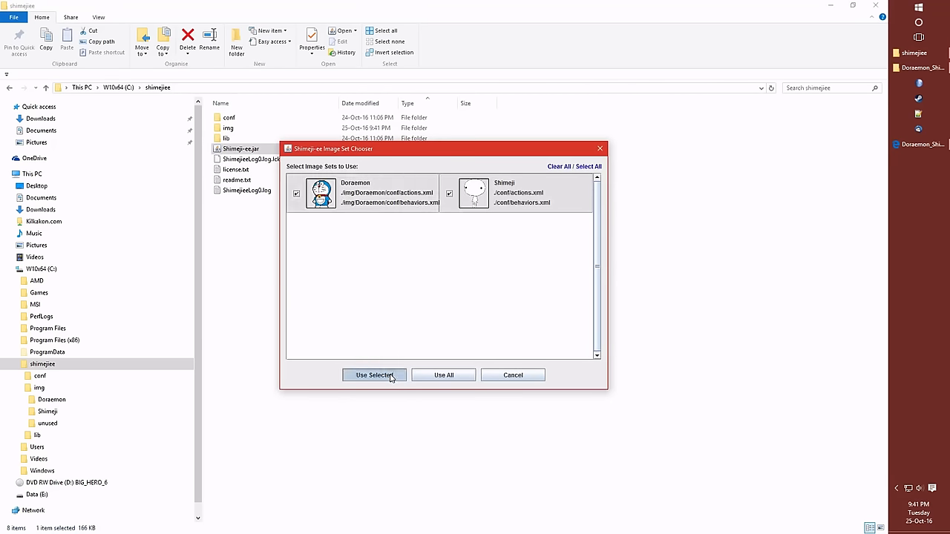
click(374, 374)
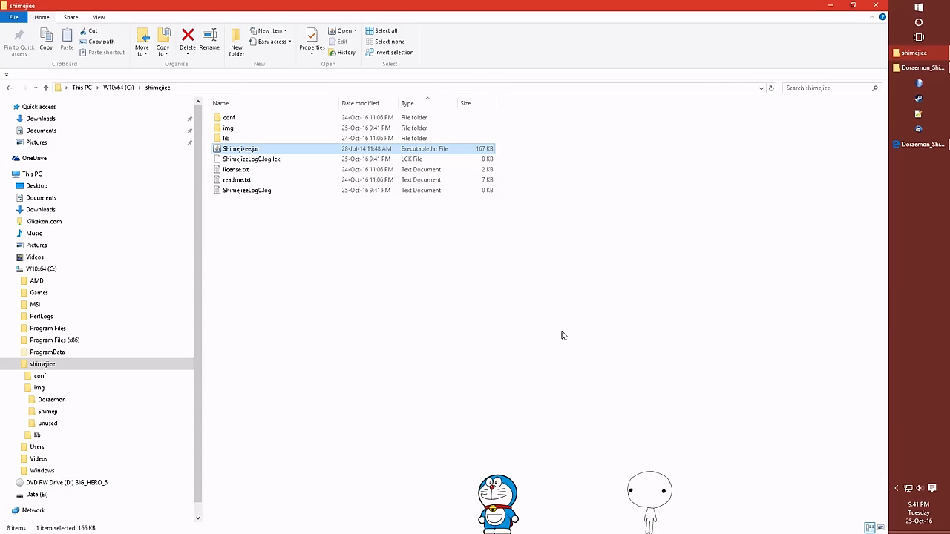
mouse_move(630, 424)
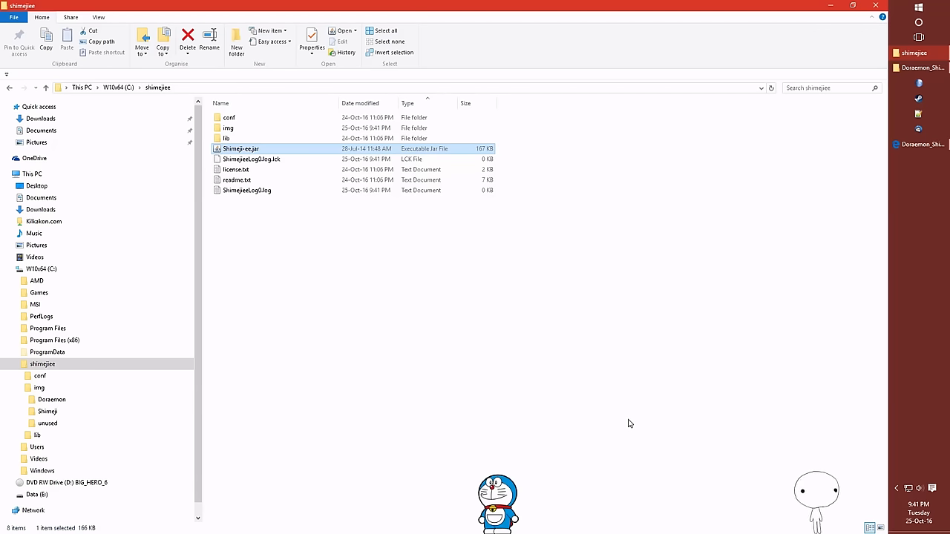
right_click(497, 507)
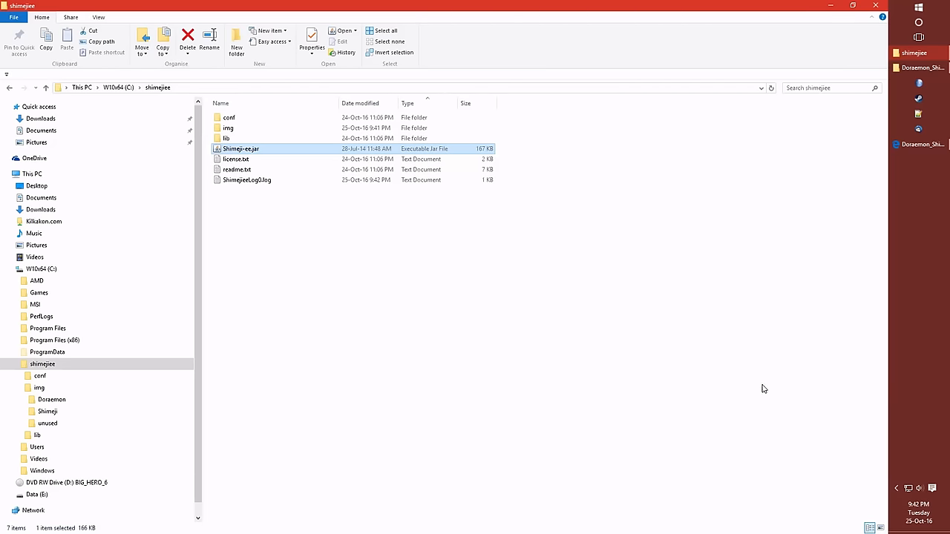
mouse_move(266, 148)
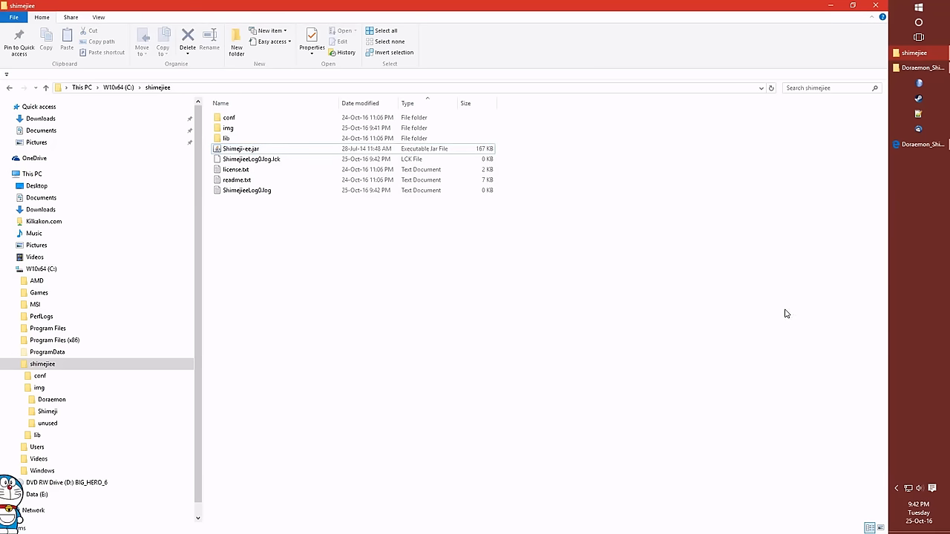
mouse_move(810, 193)
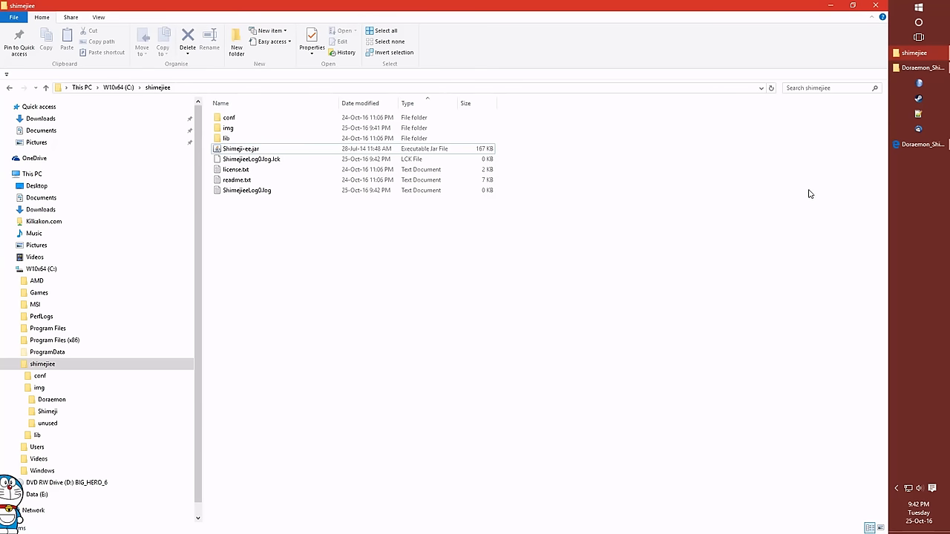
Step: Use the Run dialog's startup shell command to show the user's Start-up folder
right_click(7, 527)
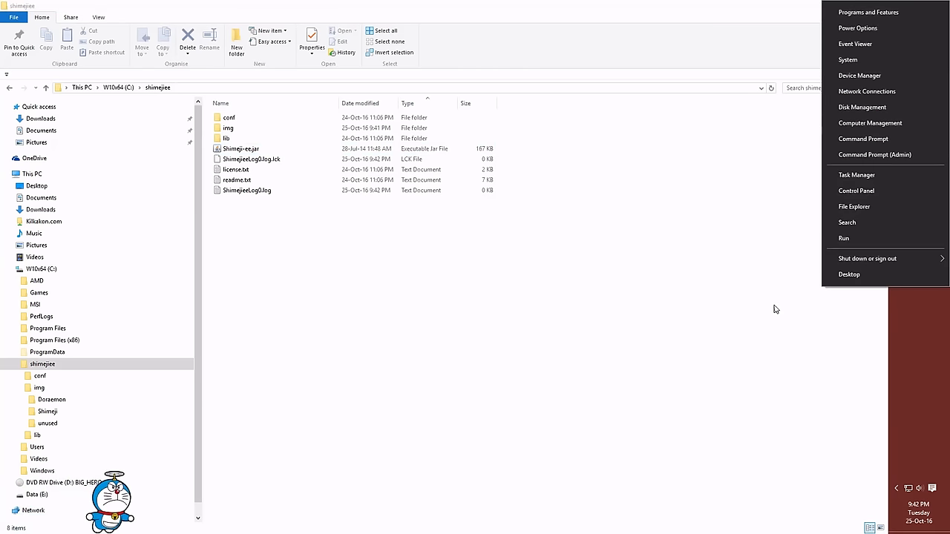
click(843, 238)
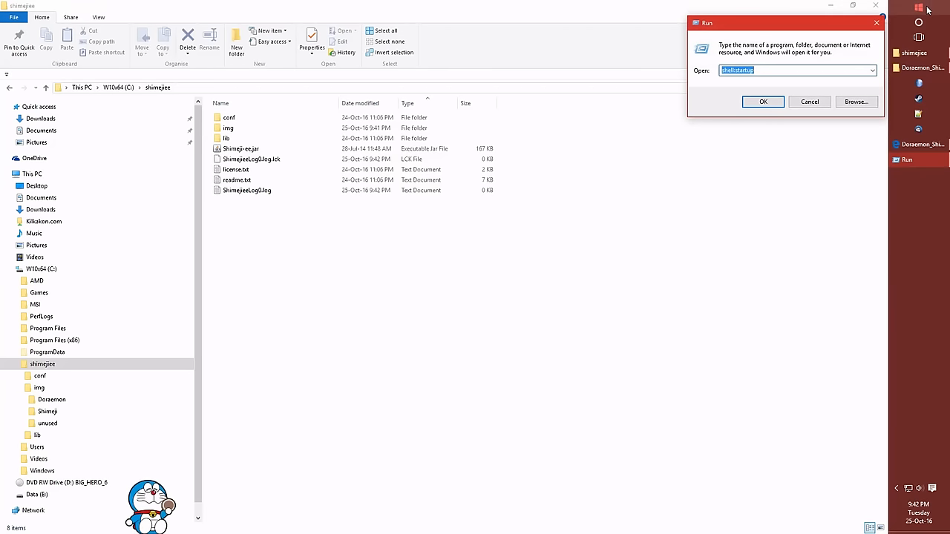
mouse_move(774, 68)
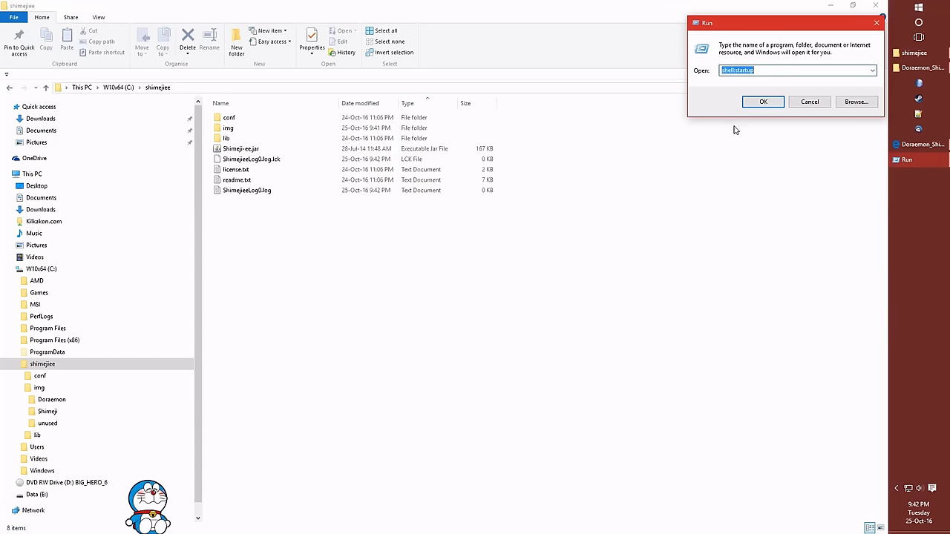
mouse_move(668, 86)
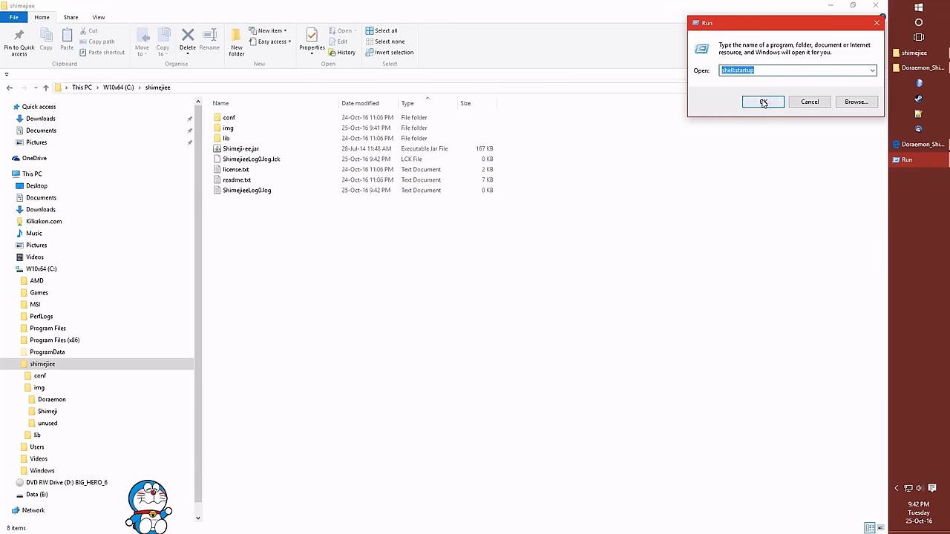
click(762, 101)
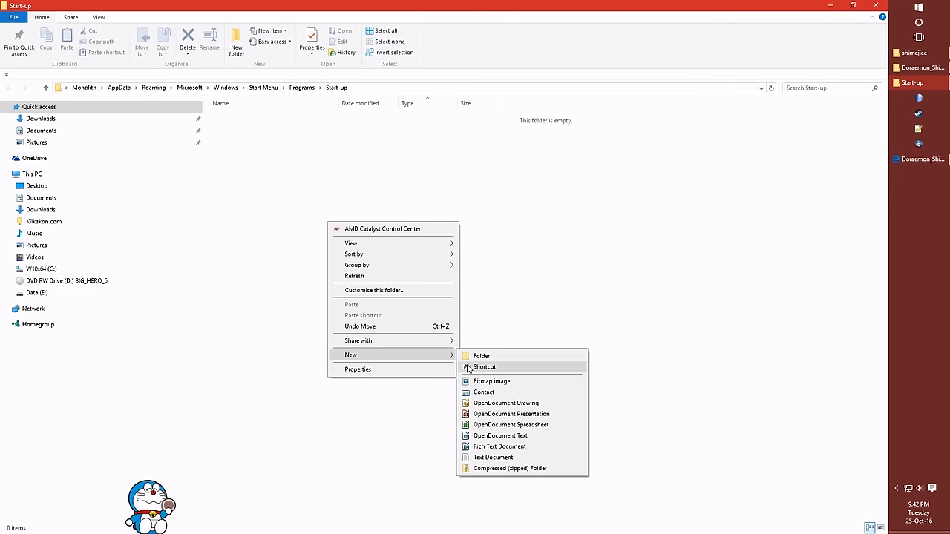
Step: Create a shortcut to C:\shimejiee\Shimeji-ee.jar inside the Start-up folder
click(484, 369)
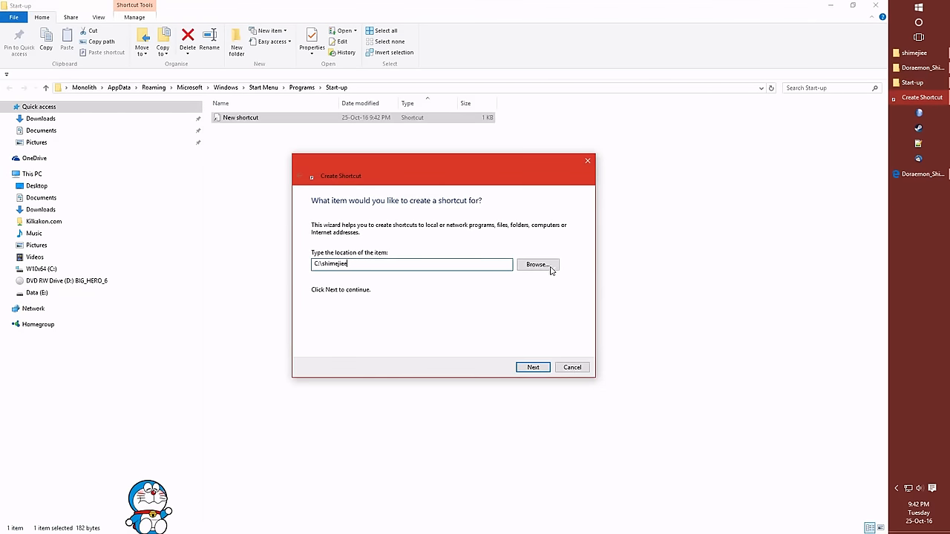
click(537, 264)
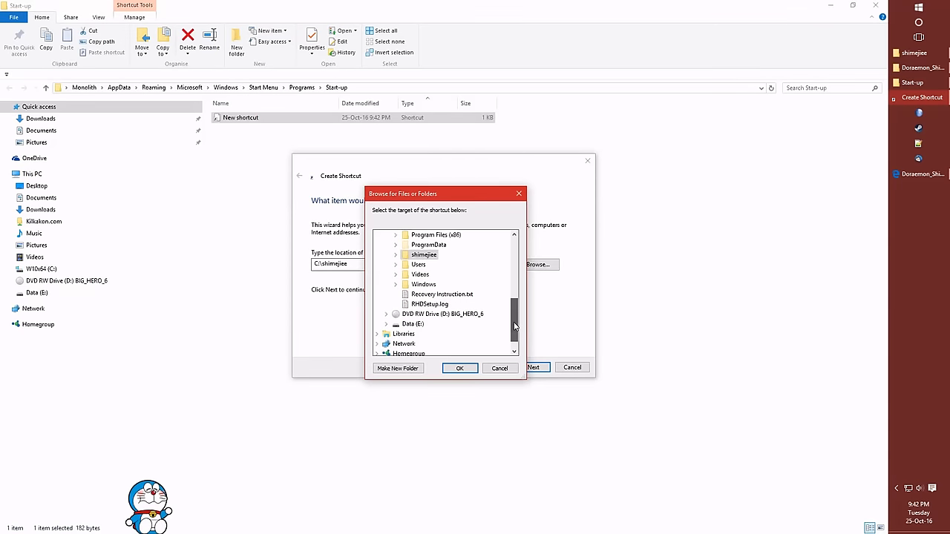
click(394, 256)
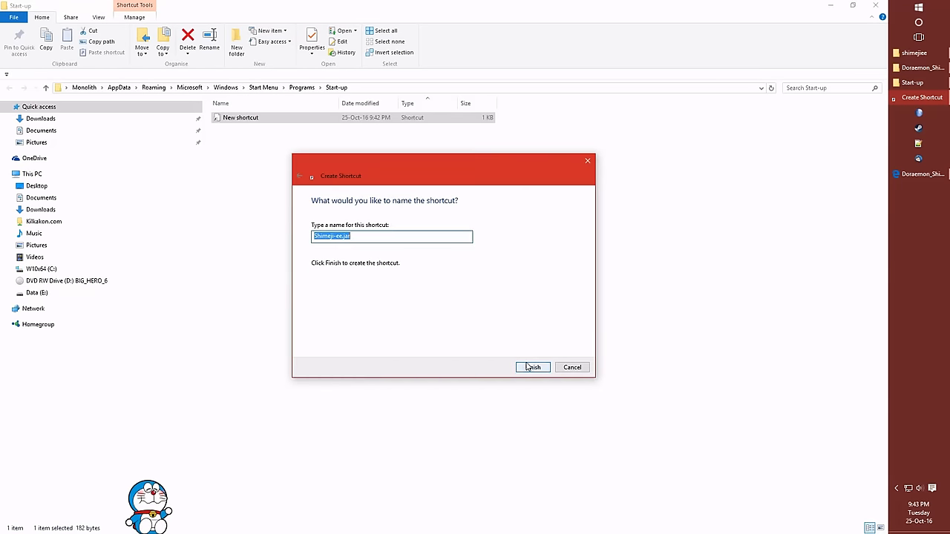
click(533, 369)
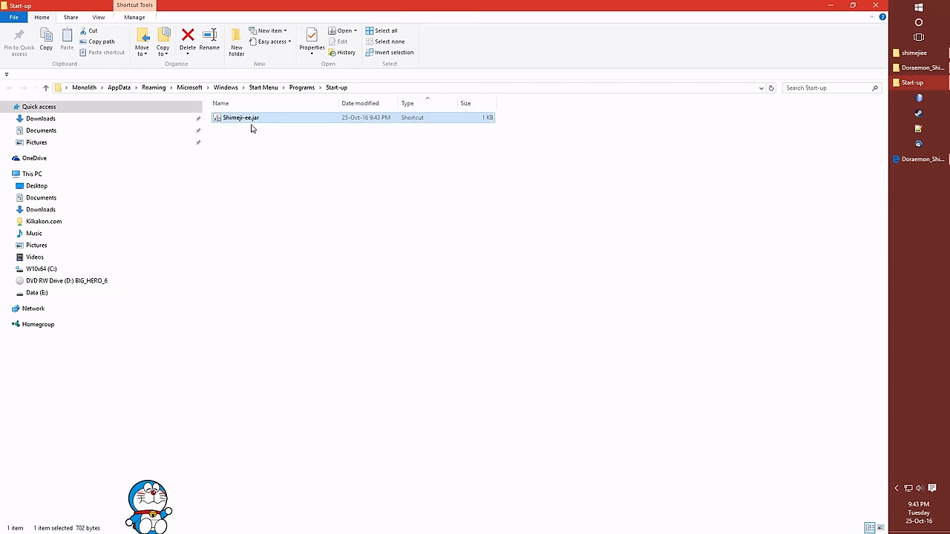
Step: Dismiss all Doraemon characters, then browse the DeviantArt Other Characters Shimeji gallery in Edge
right_click(145, 512)
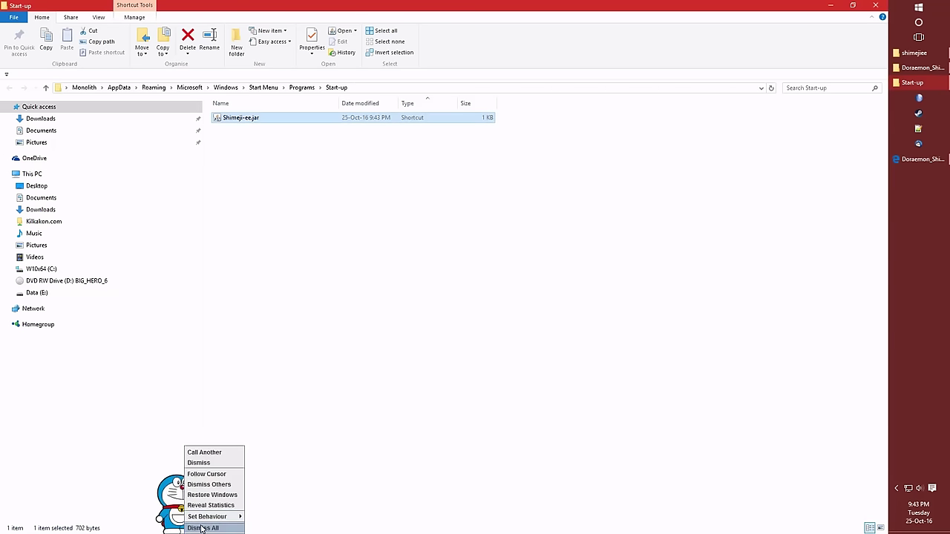
click(211, 529)
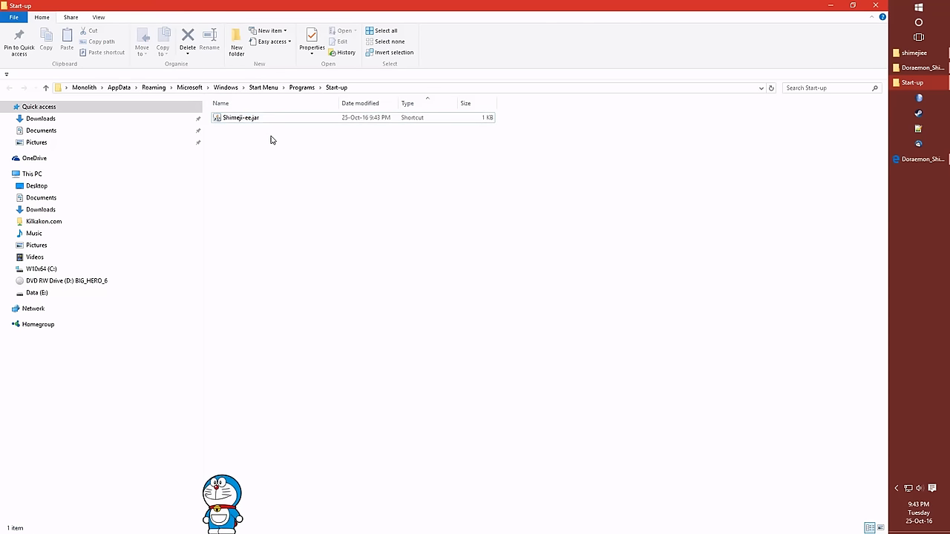
mouse_move(294, 153)
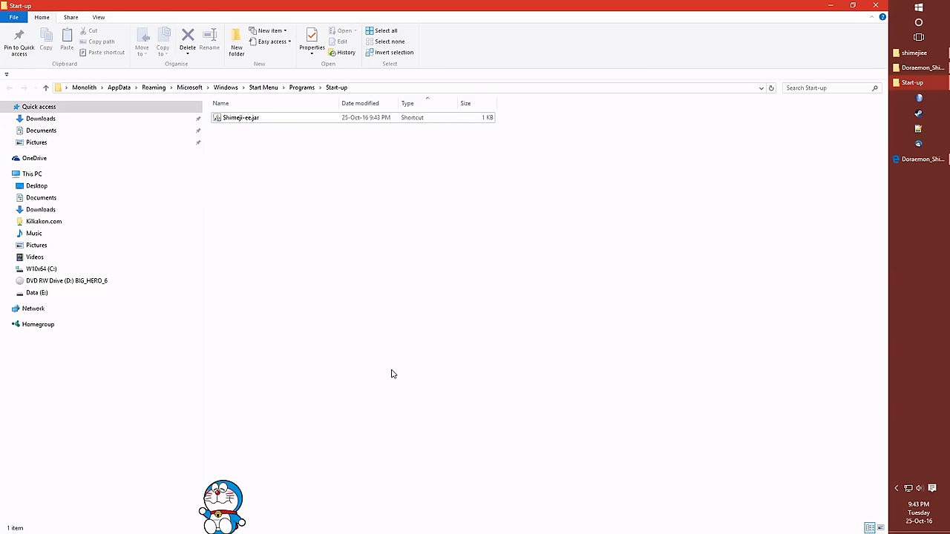
mouse_move(287, 430)
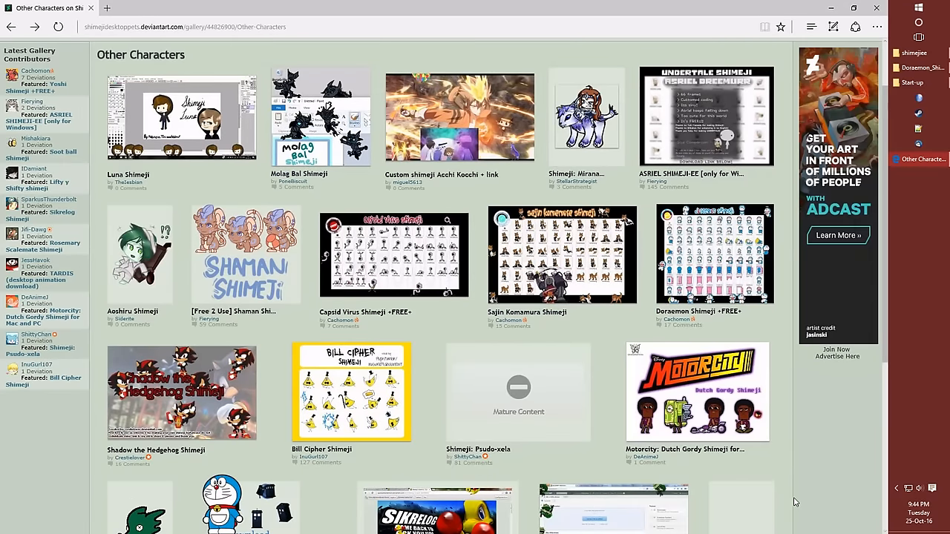
scroll(down, 3)
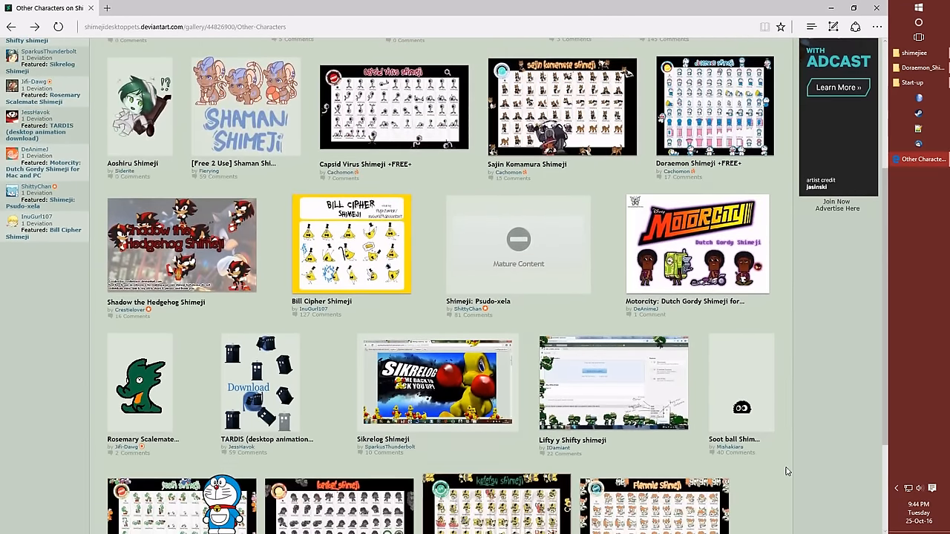